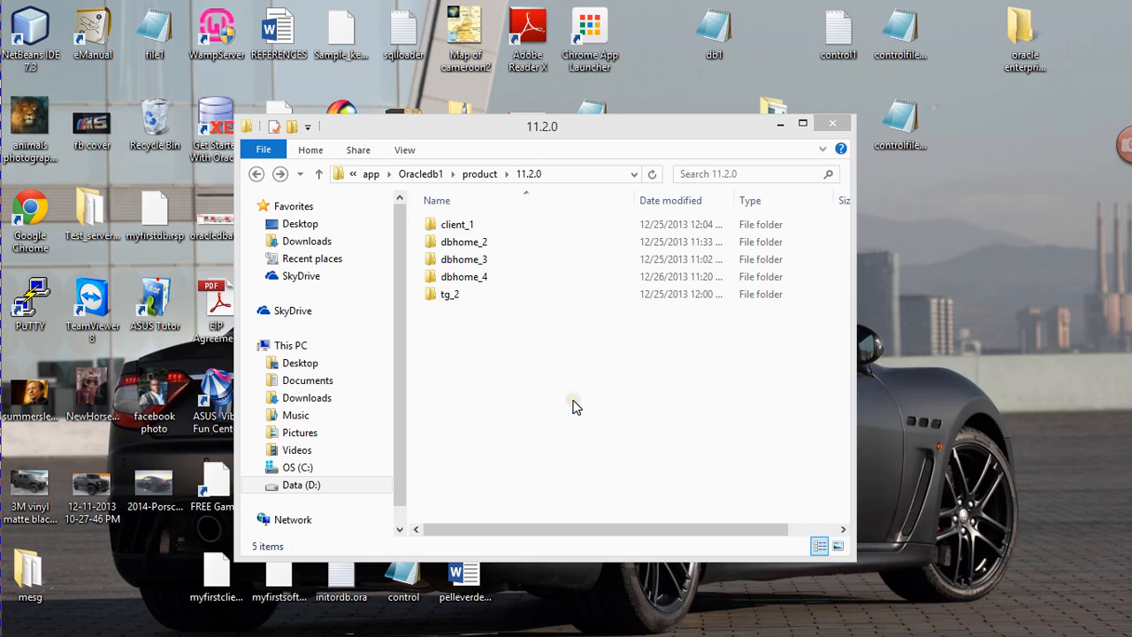
pyautogui.moveTo(522, 339)
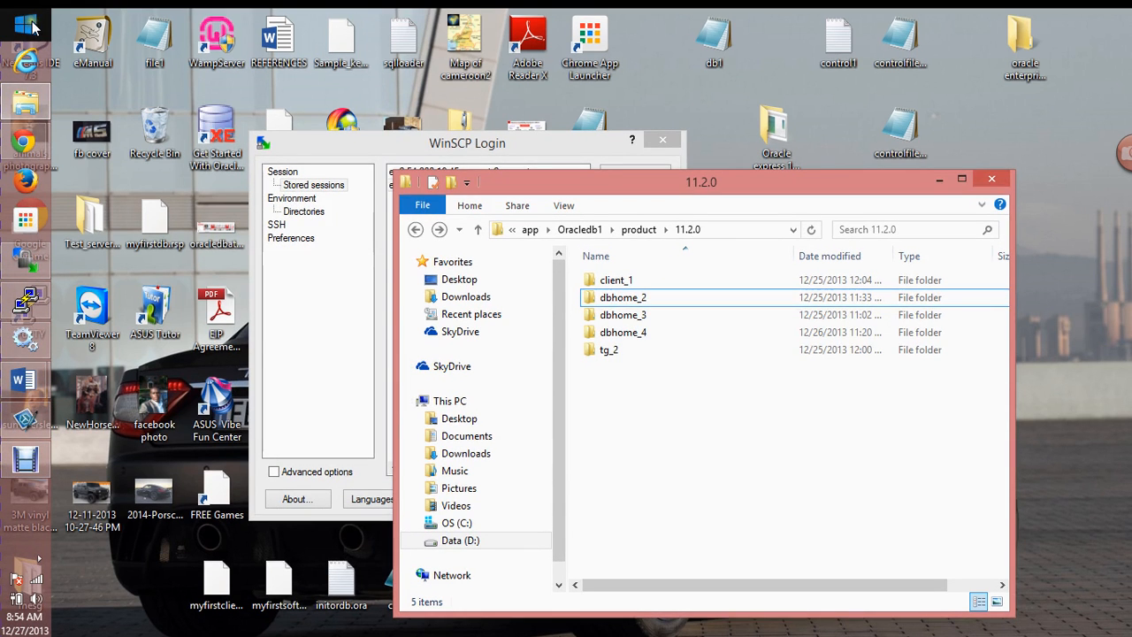
# Step: Start an administrator Command Prompt from the Win+X system tools menu
pyautogui.rightClick(27, 27)
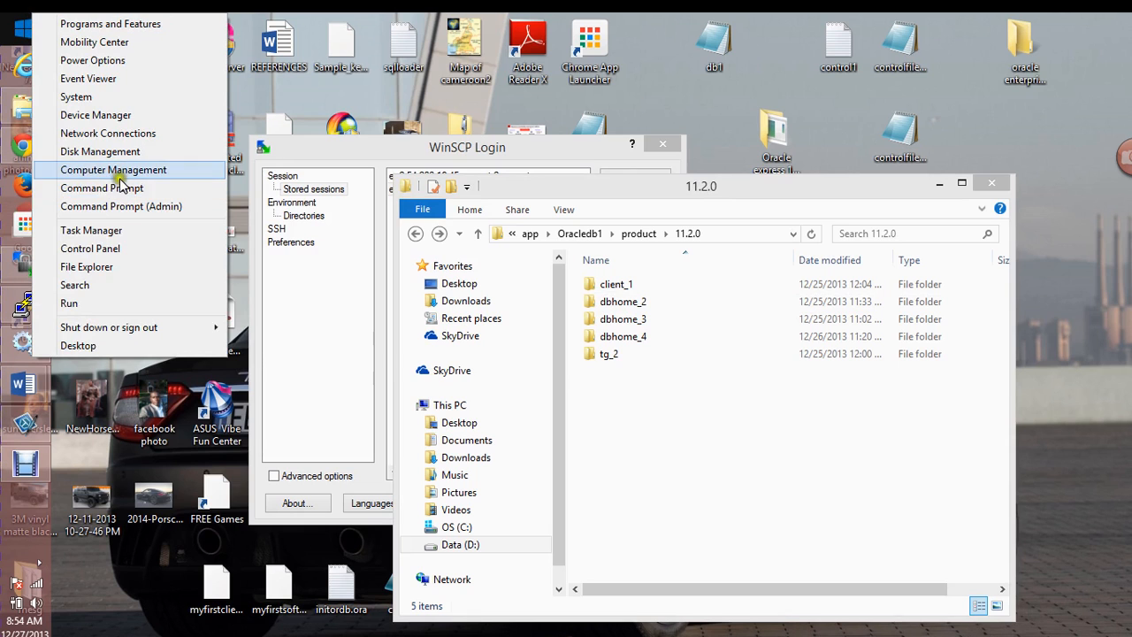
pyautogui.click(120, 205)
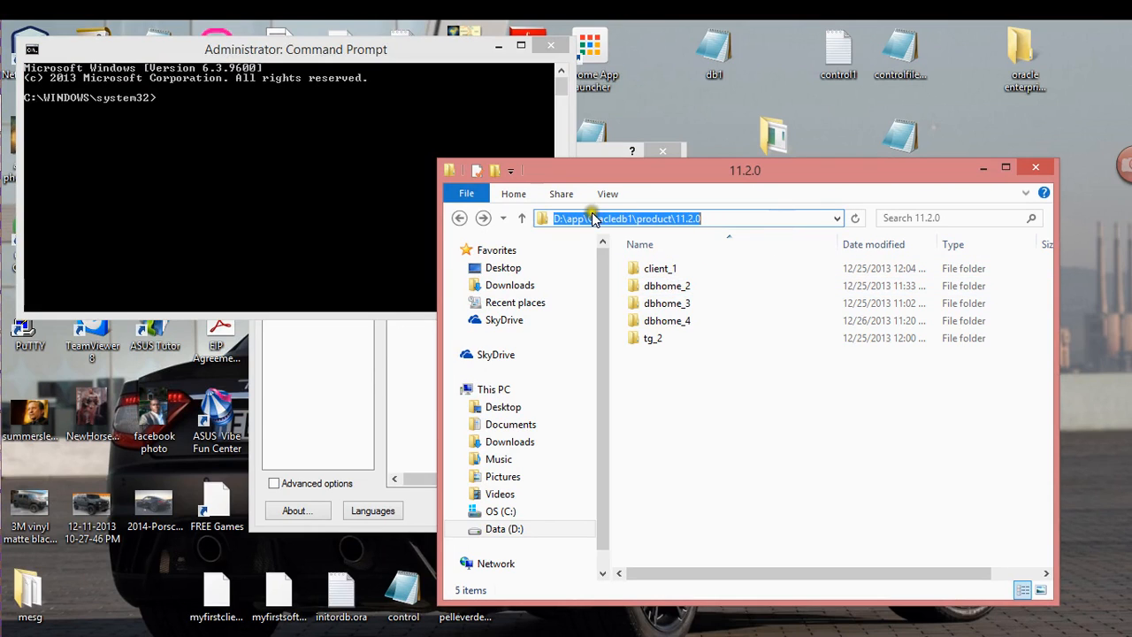
# Step: Copy the 11.2.0 product path from Explorer and paste it into a cd command
pyautogui.rightClick(593, 219)
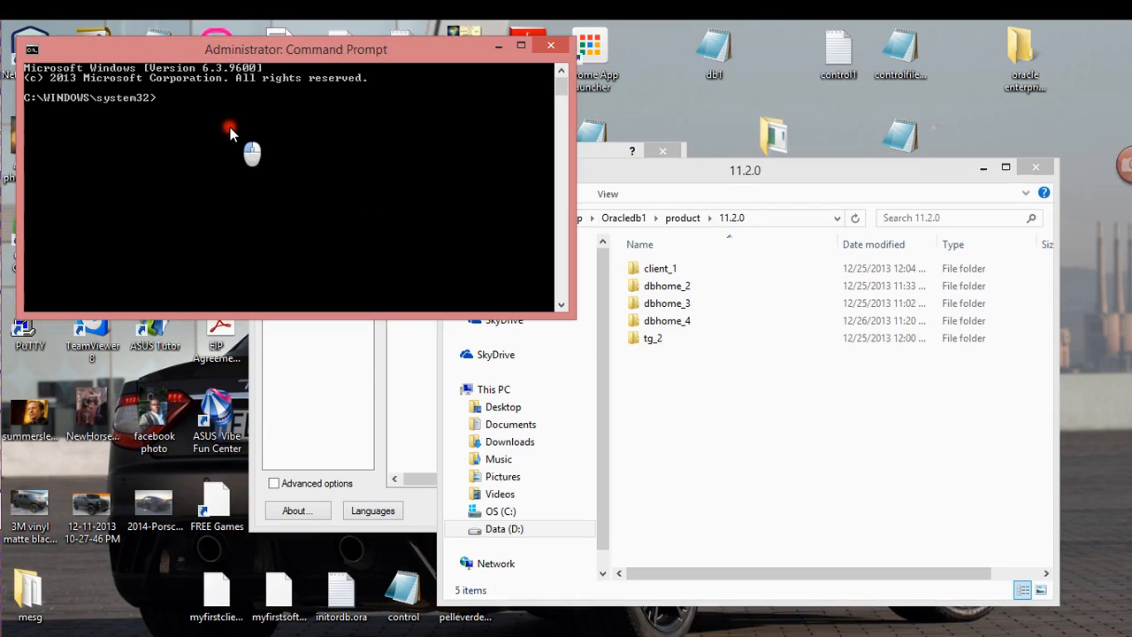
pyautogui.moveTo(539, 124)
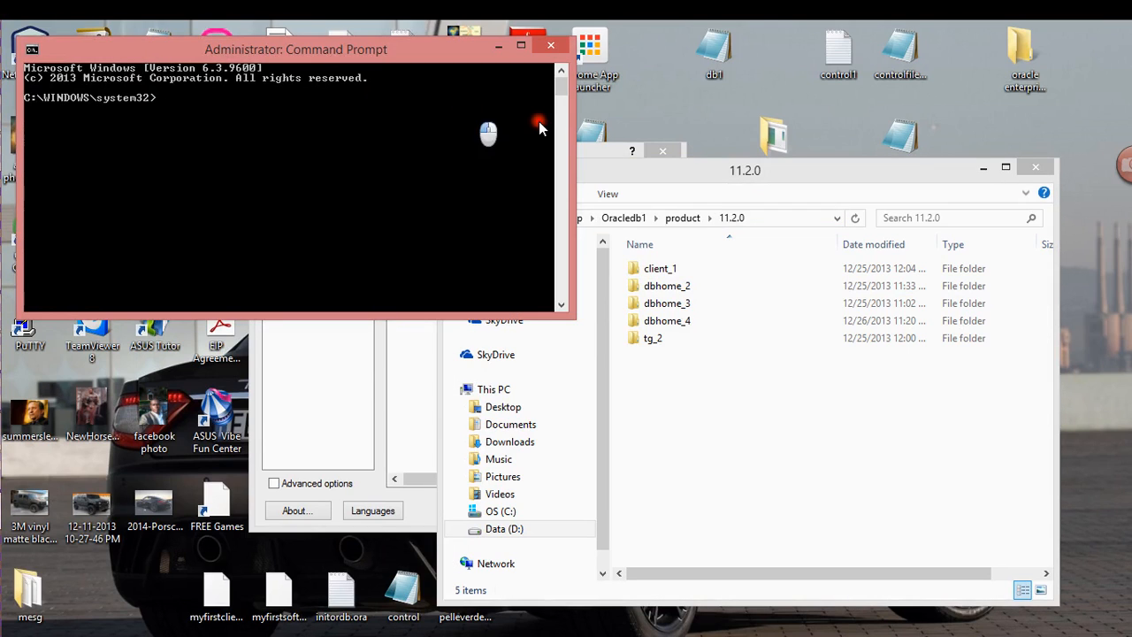
pyautogui.rightClick(354, 168)
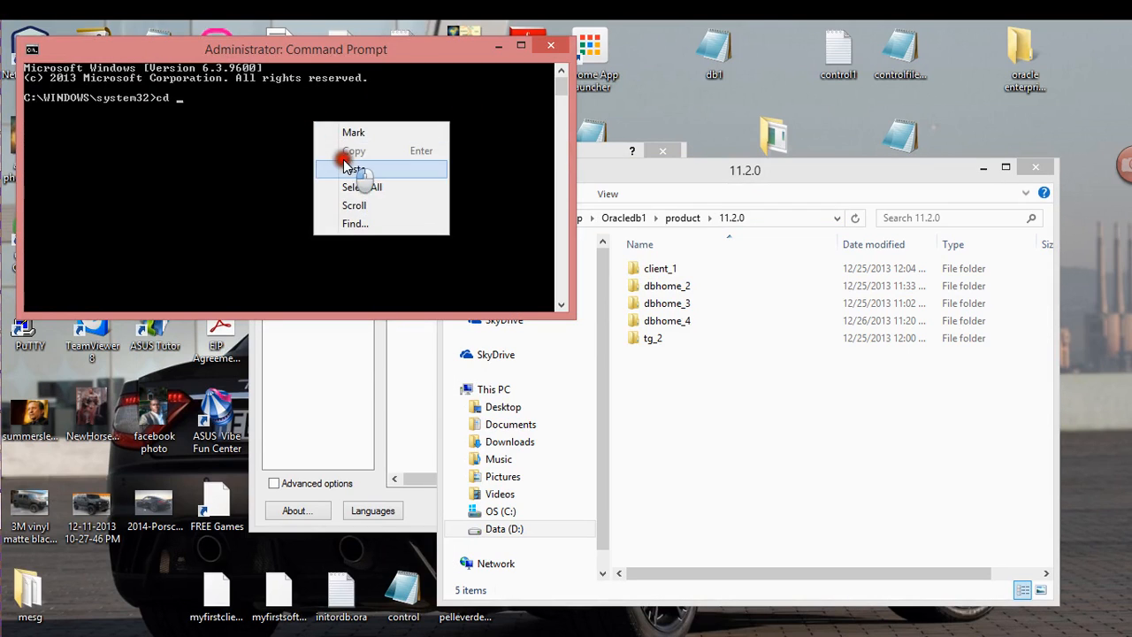
pyautogui.click(354, 170)
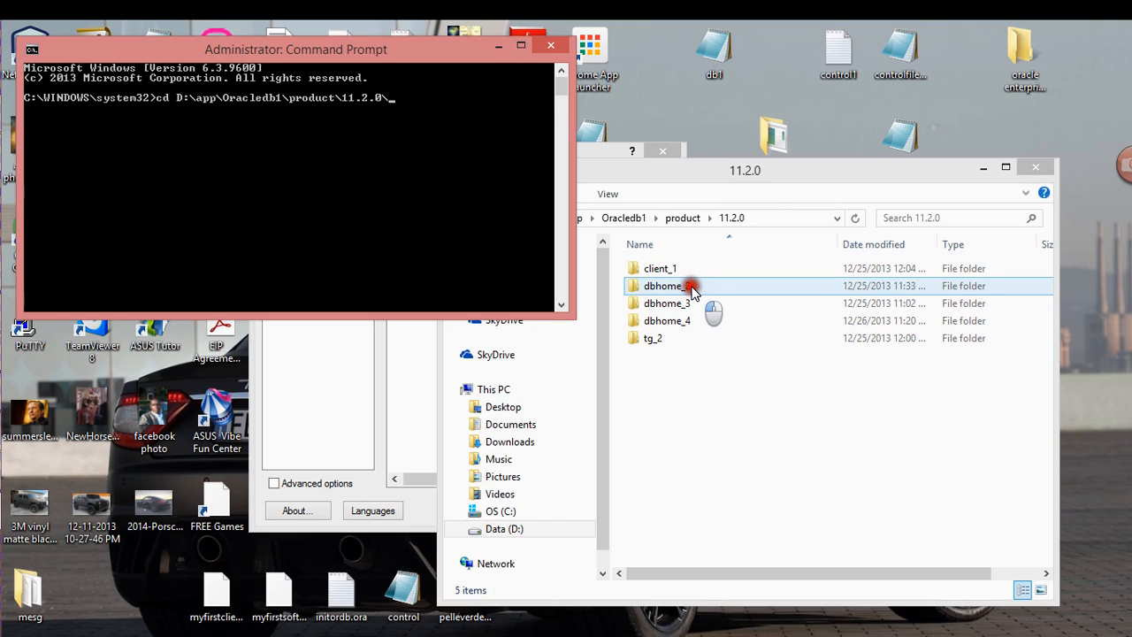
# Step: Change the prompt into dbhome_2 and switch to drive D:, then browse dbhome_2 in Explorer
pyautogui.doubleClick(665, 286)
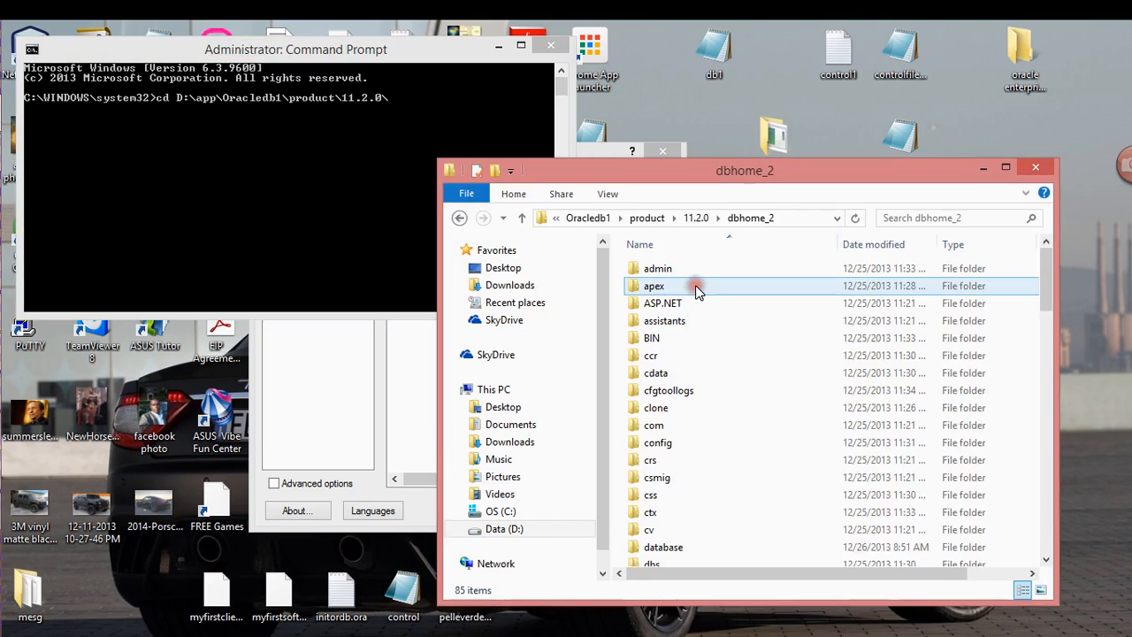
pyautogui.click(522, 218)
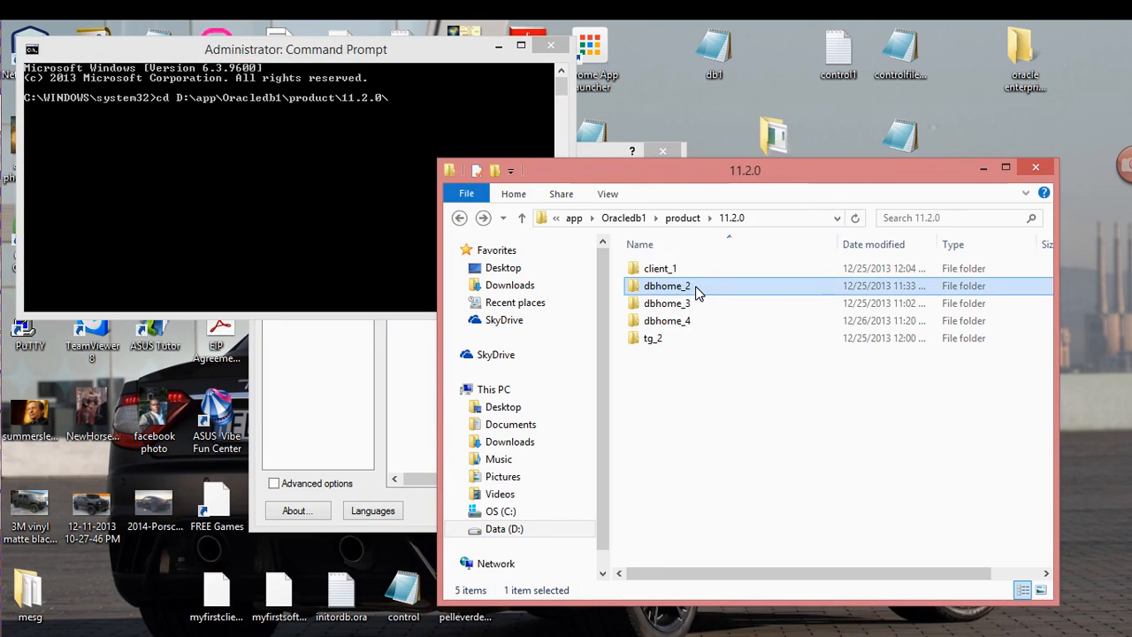
pyautogui.rightClick(442, 103)
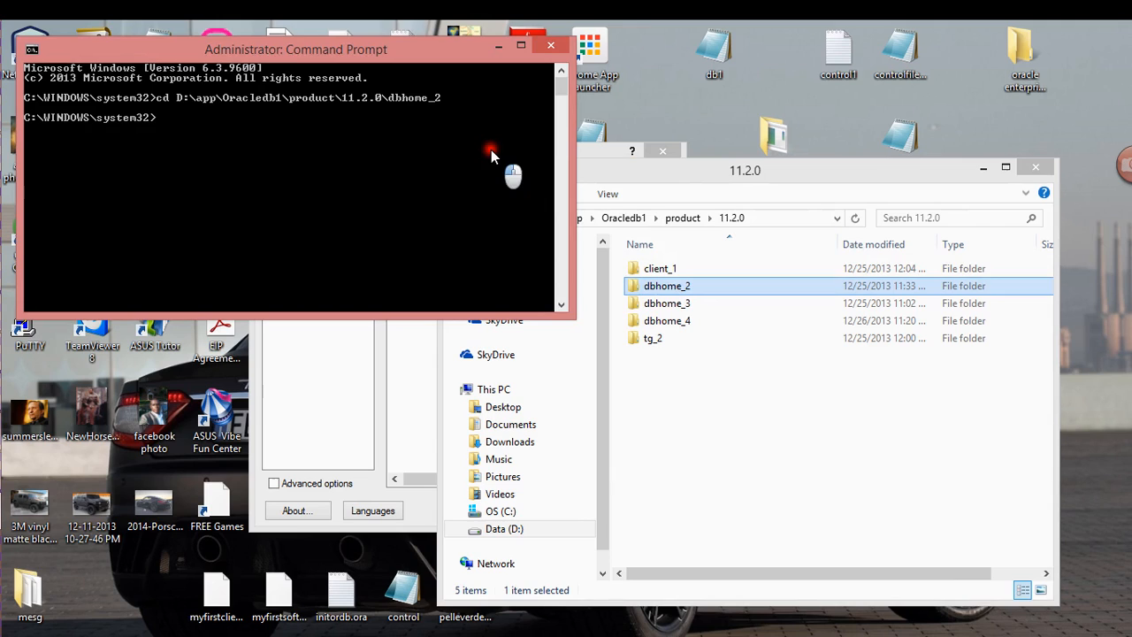
pyautogui.moveTo(393, 166)
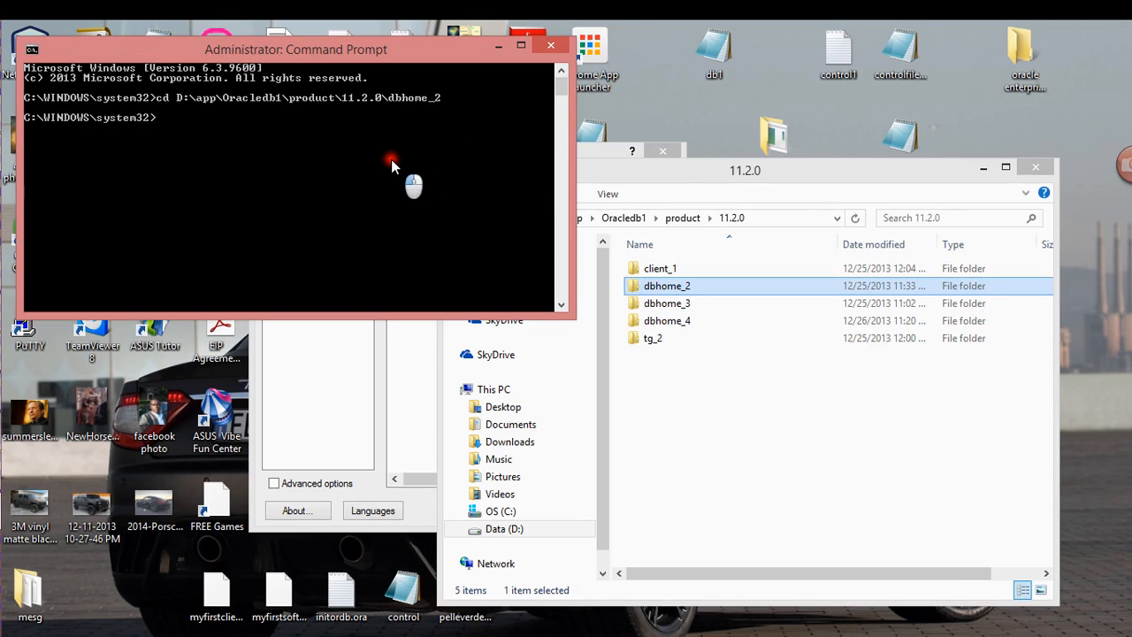
pyautogui.moveTo(481, 204)
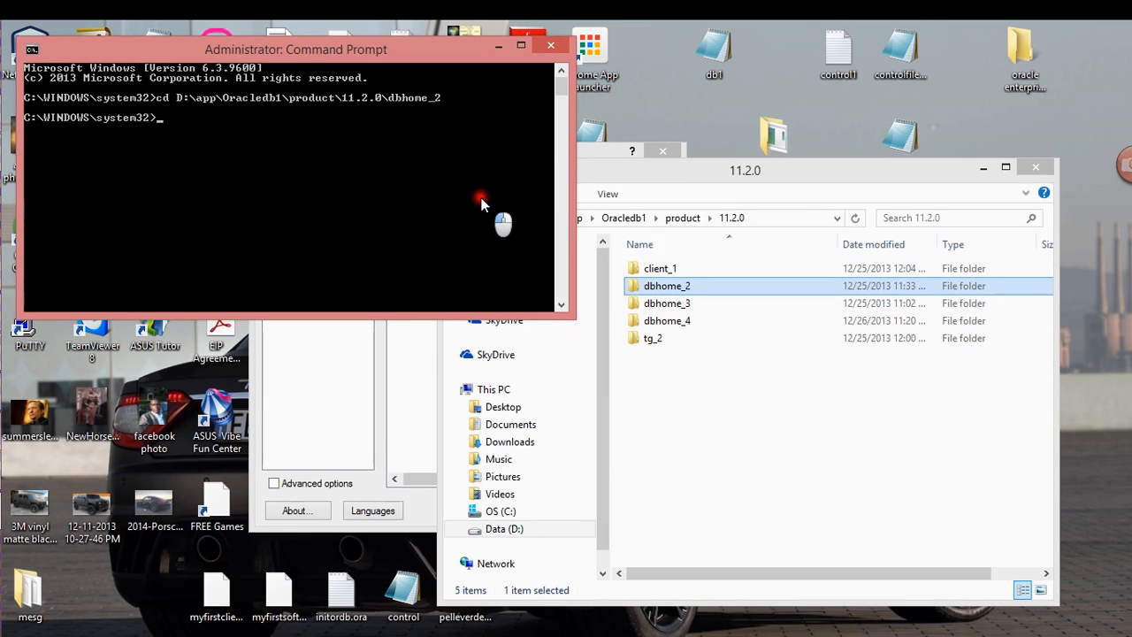
pyautogui.write('D')
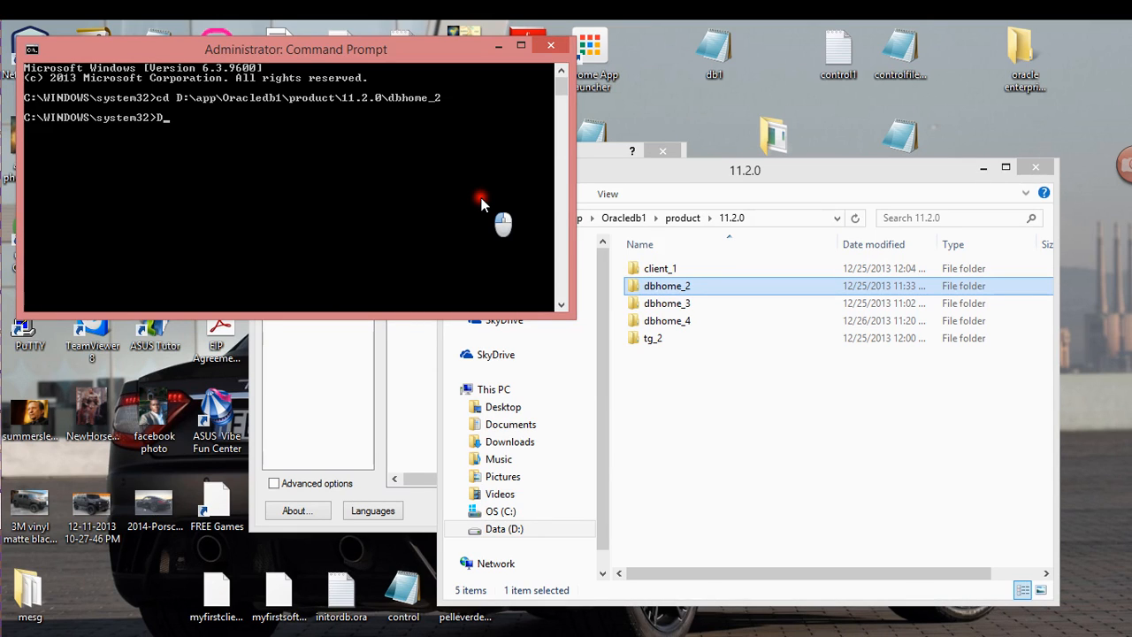
pyautogui.write('D:')
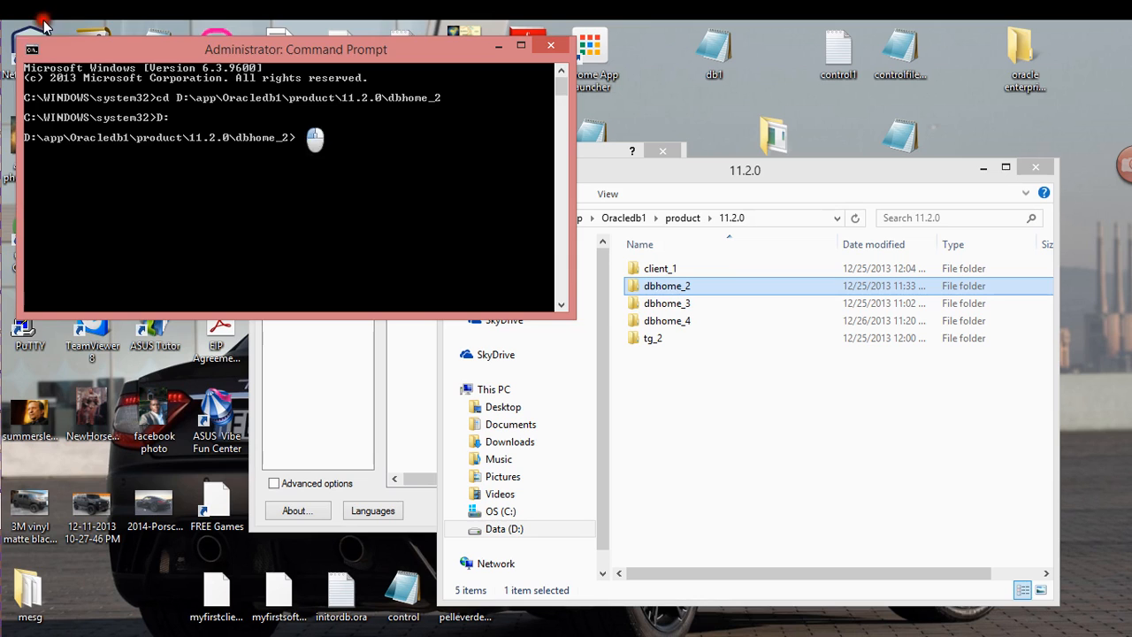
pyautogui.doubleClick(666, 285)
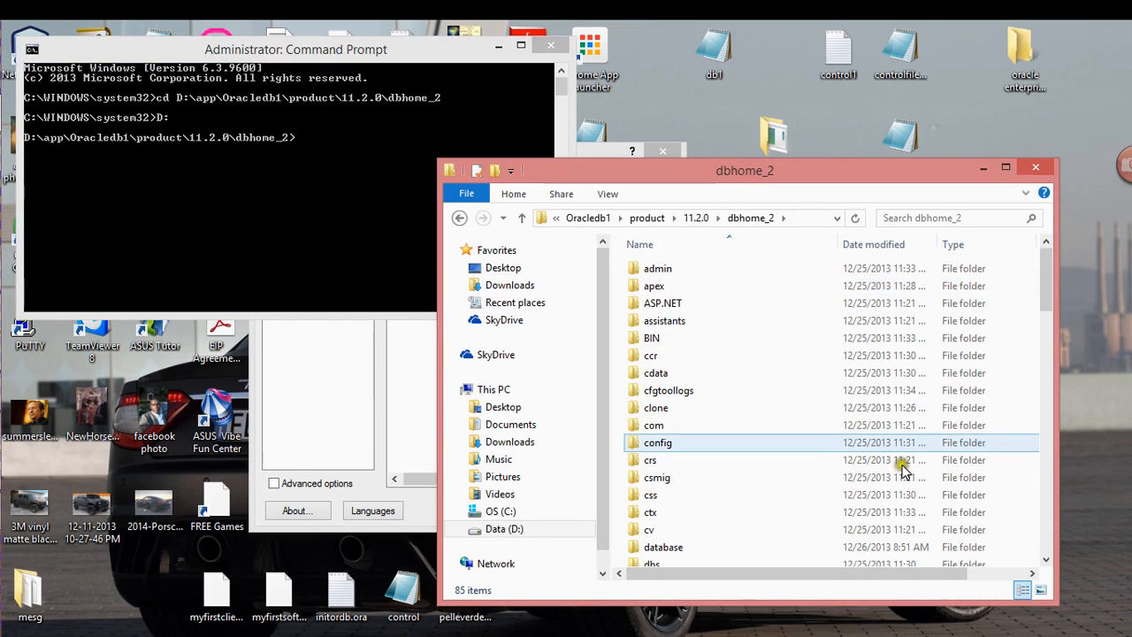
pyautogui.scroll(-3)
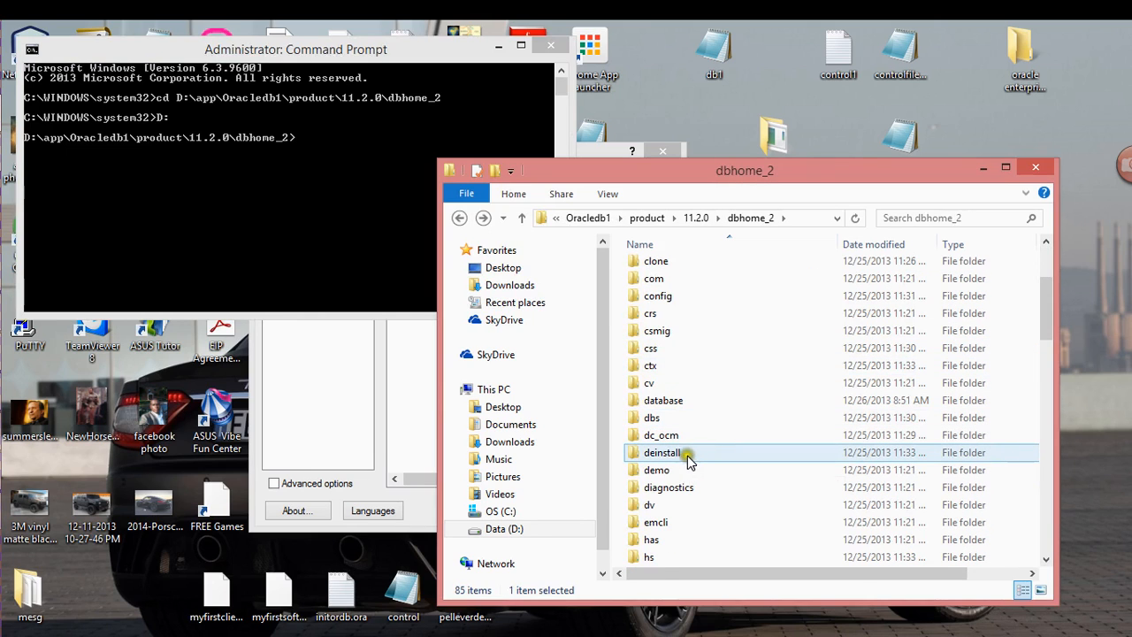
pyautogui.moveTo(688, 453)
pyautogui.write('cd')
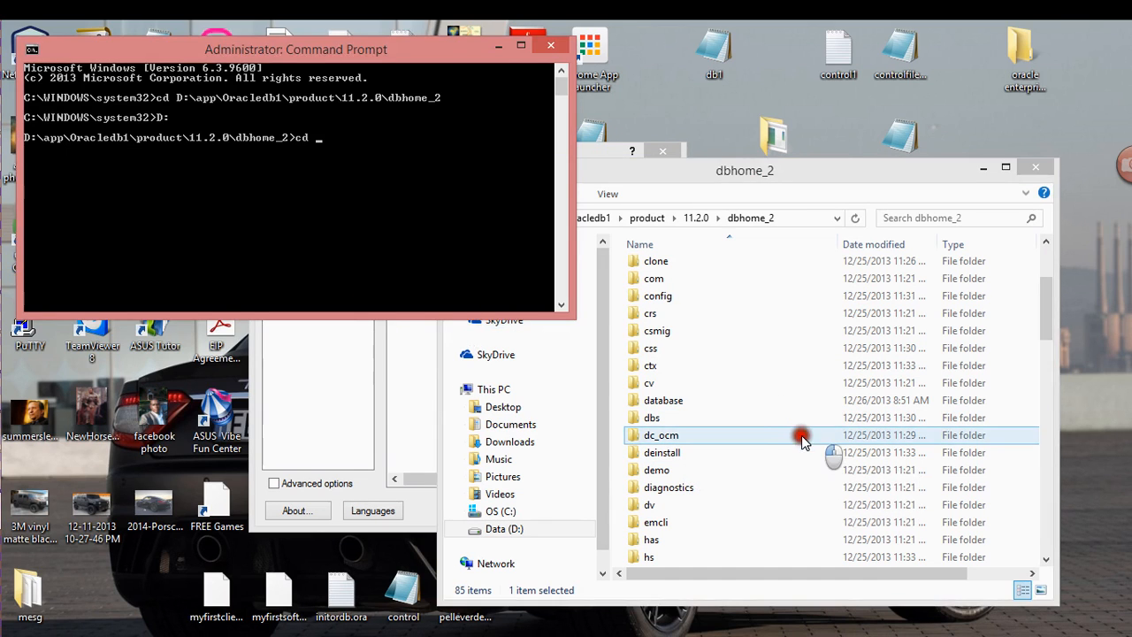
# Step: Enter dbhome_2's deinstall folder at the prompt and list its files with ls
pyautogui.click(661, 453)
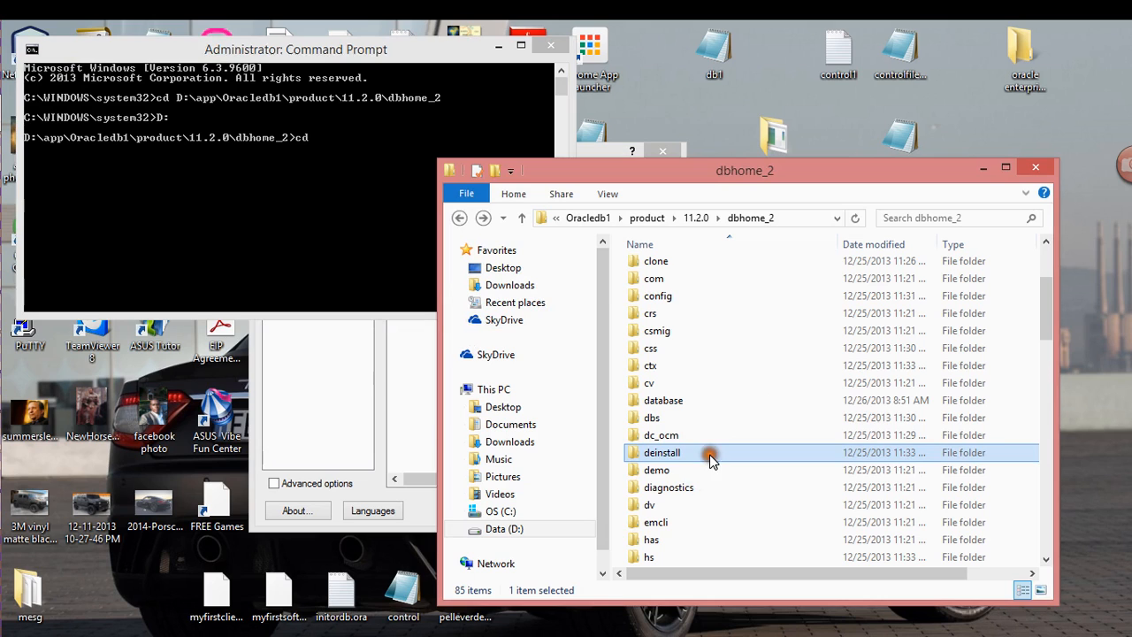
pyautogui.rightClick(662, 452)
pyautogui.write(' deinstal')
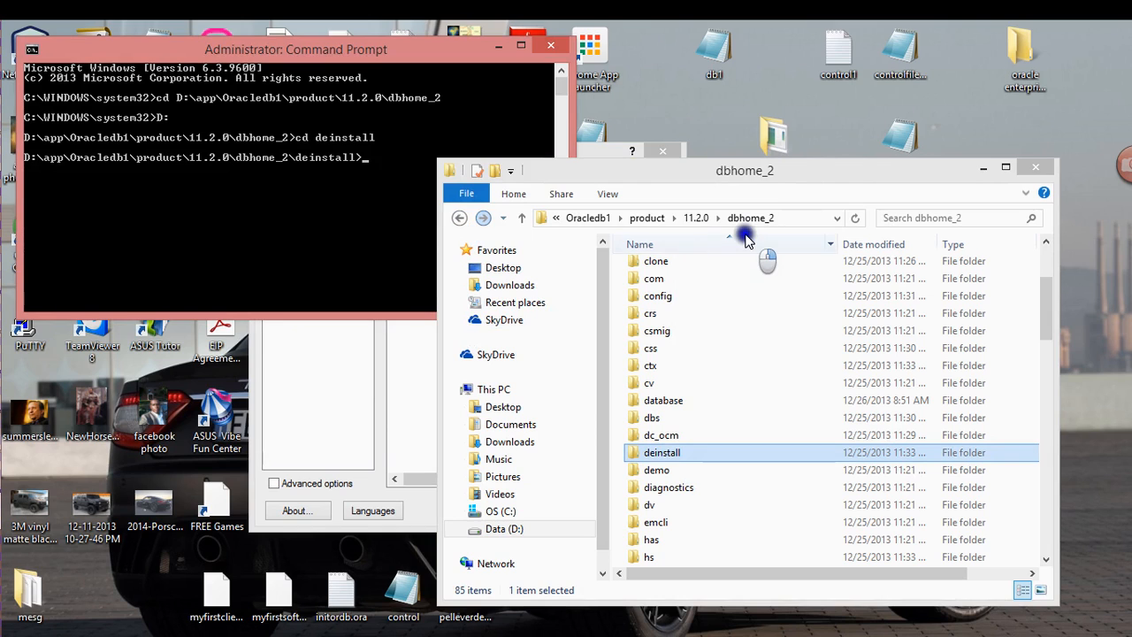
pyautogui.write('ls')
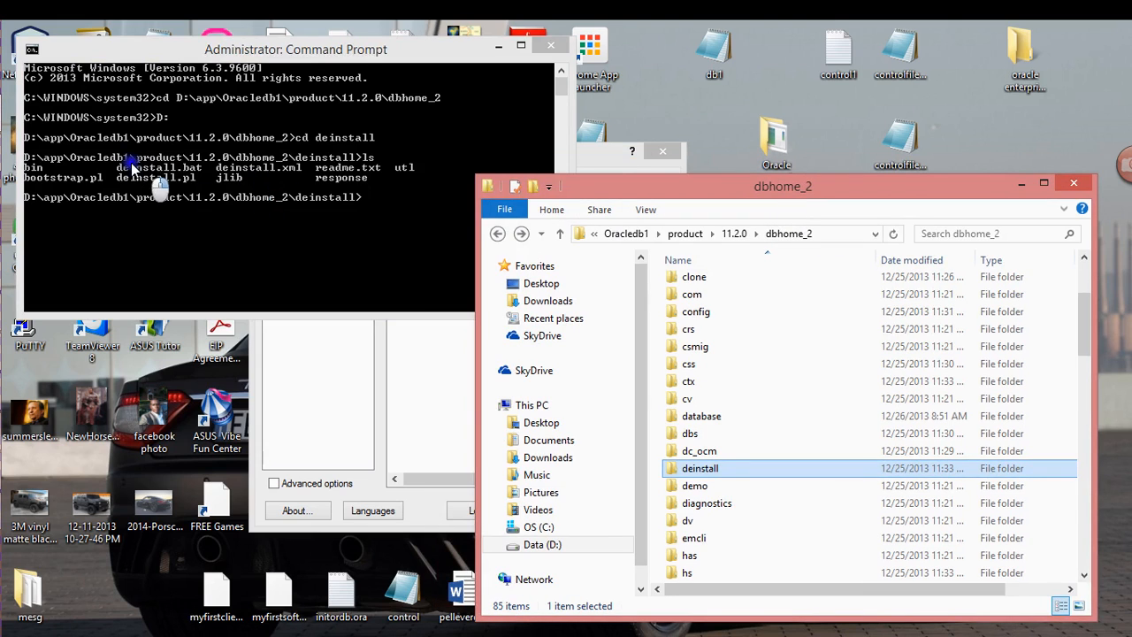
pyautogui.moveTo(198, 177)
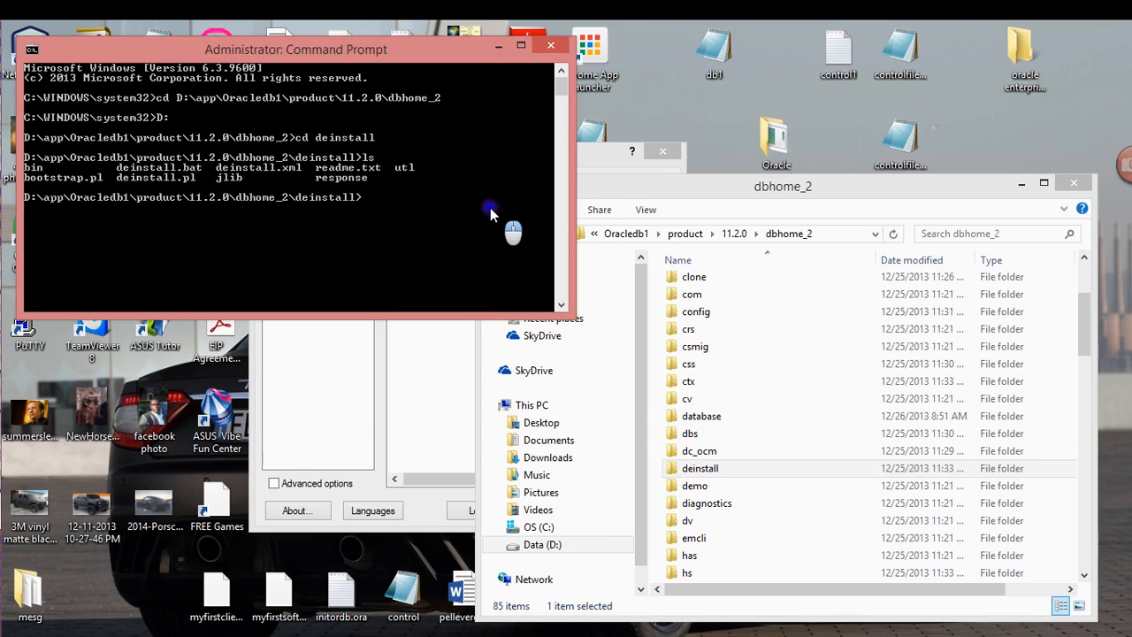
pyautogui.moveTo(662, 198)
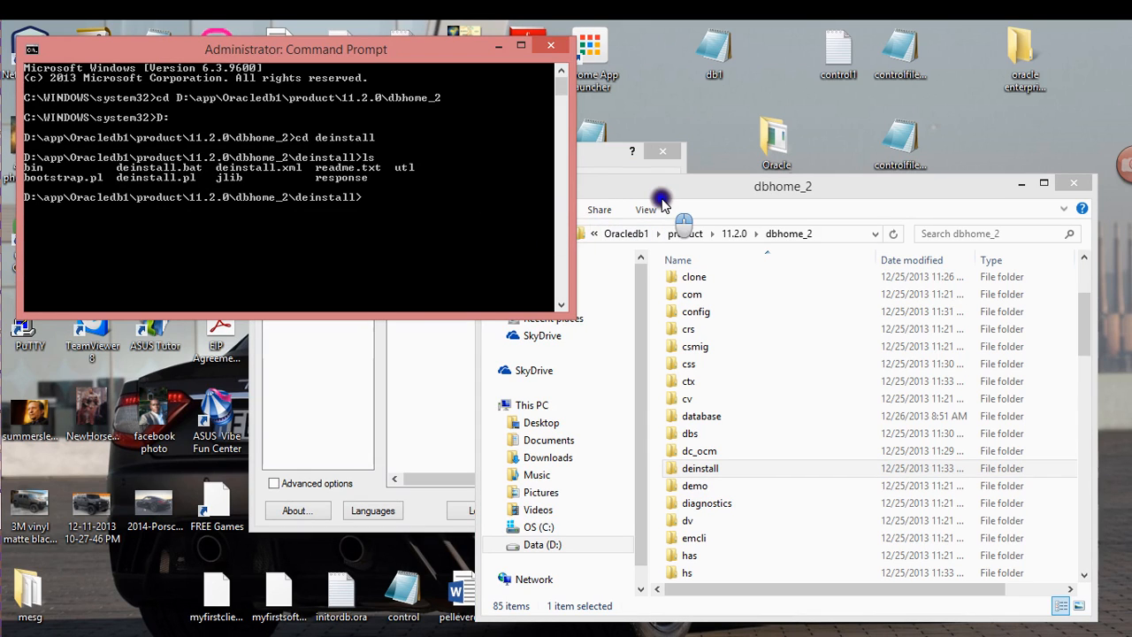
pyautogui.write('dein')
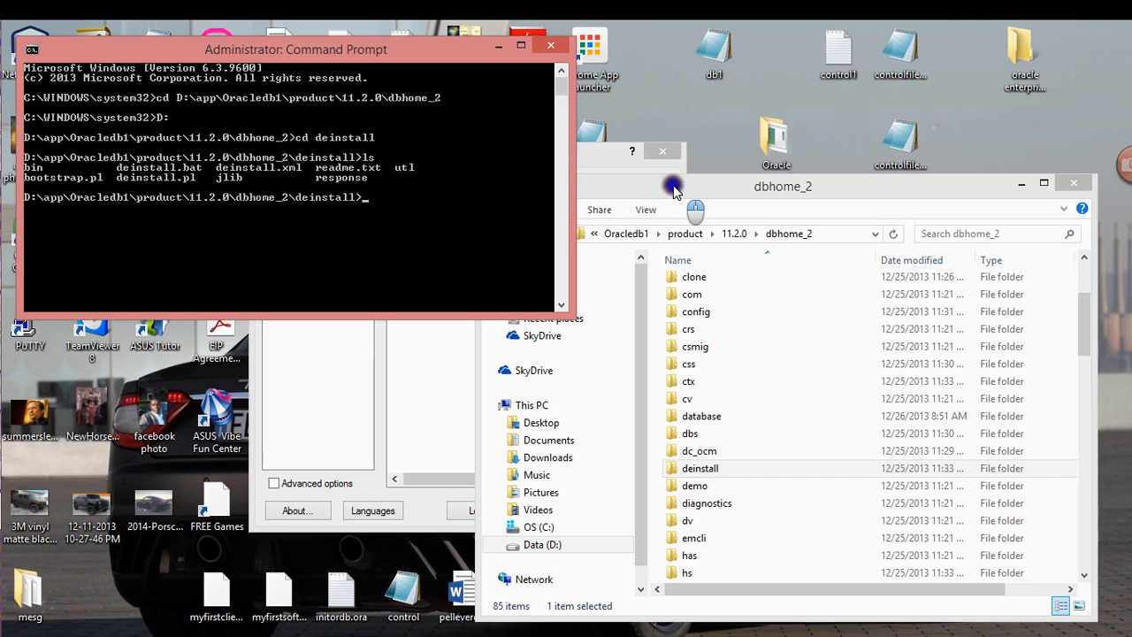
pyautogui.click(701, 451)
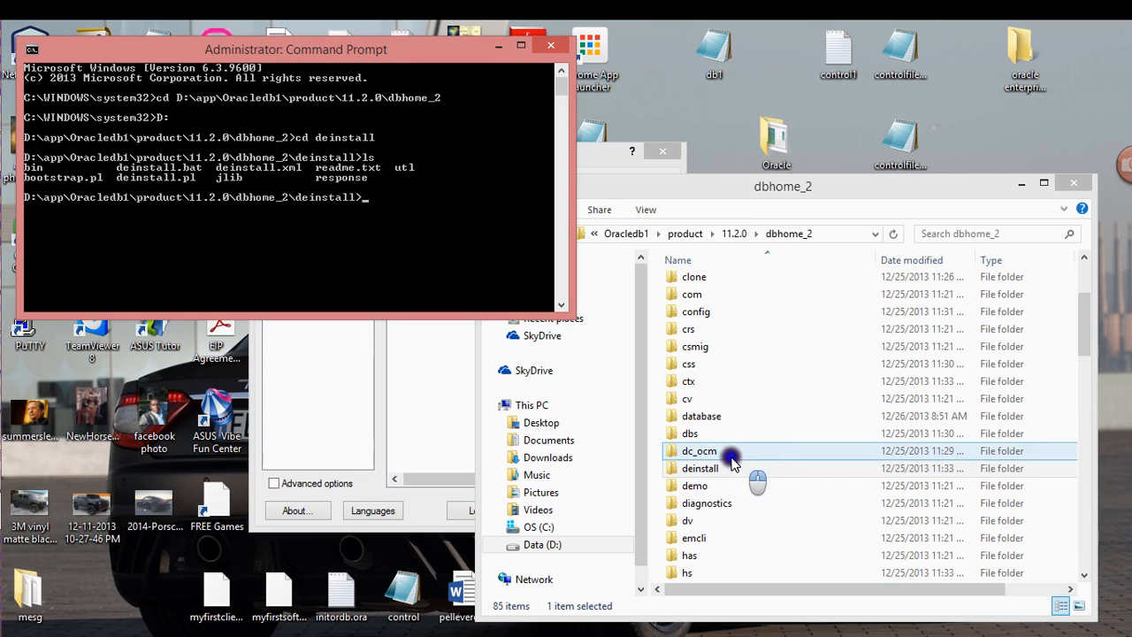
# Step: Launch deinstall.bat from the deinstall folder via its context menu
pyautogui.doubleClick(701, 467)
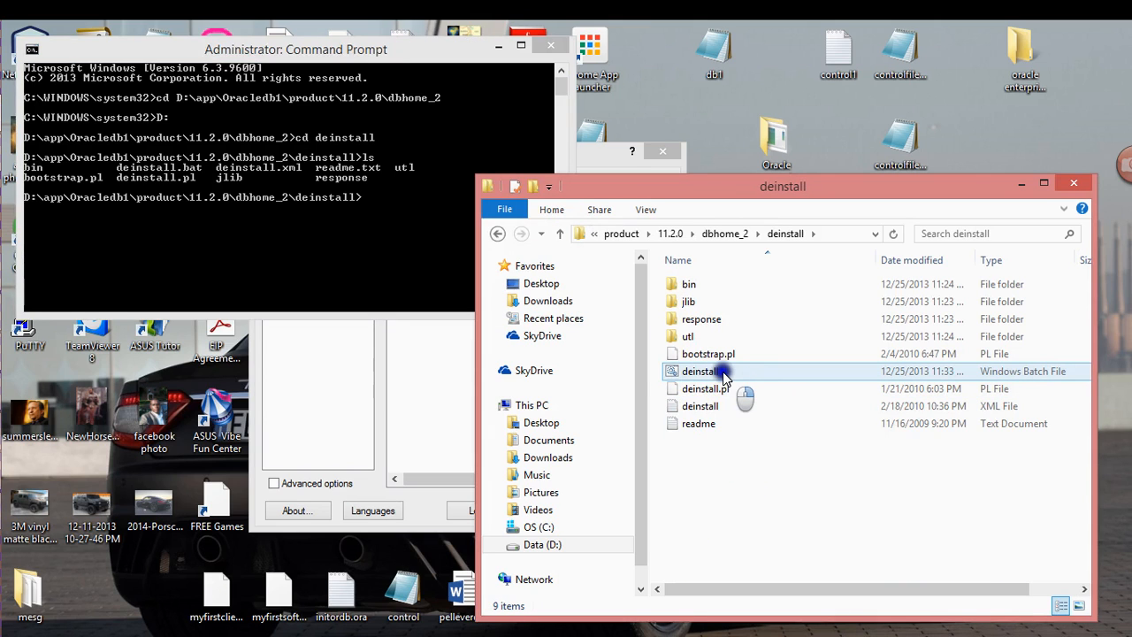
pyautogui.rightClick(726, 371)
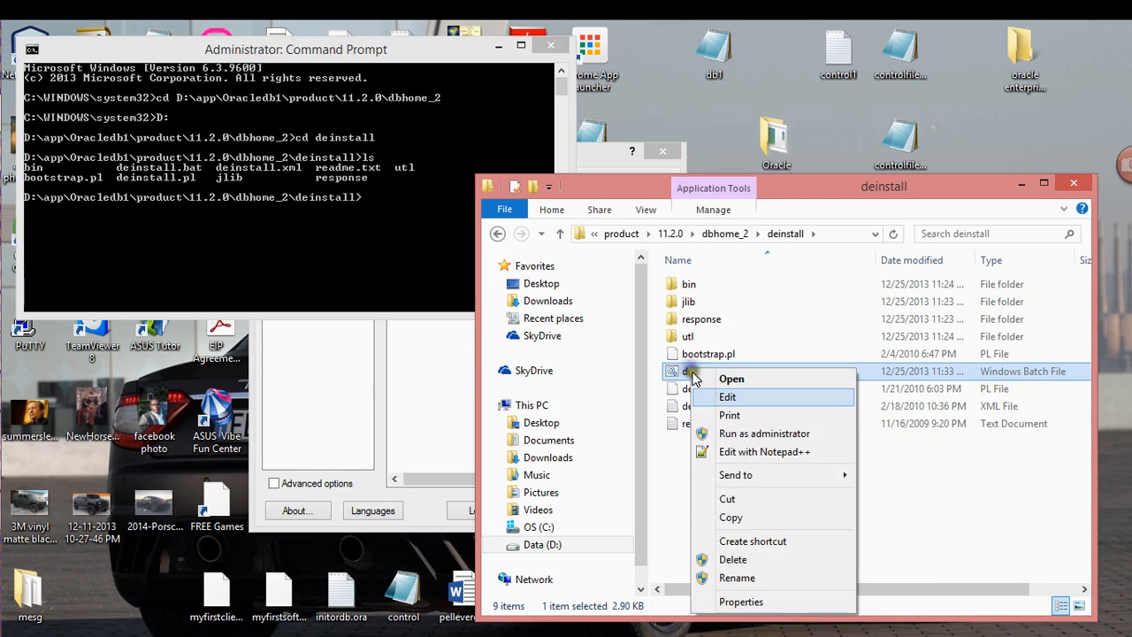
pyautogui.moveTo(764, 474)
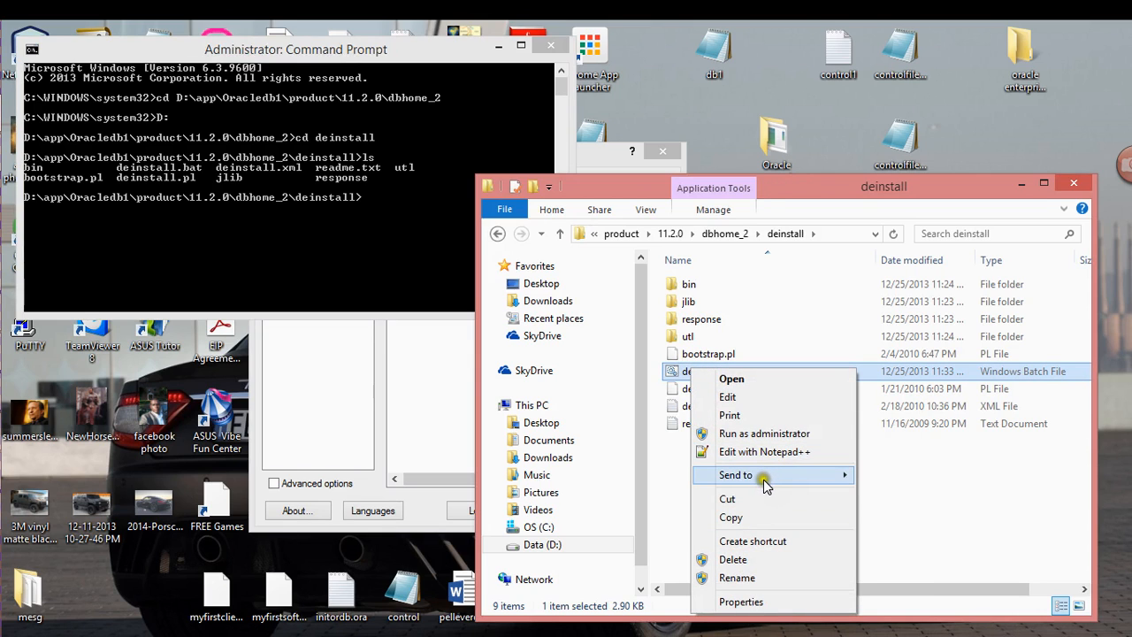
pyautogui.click(733, 379)
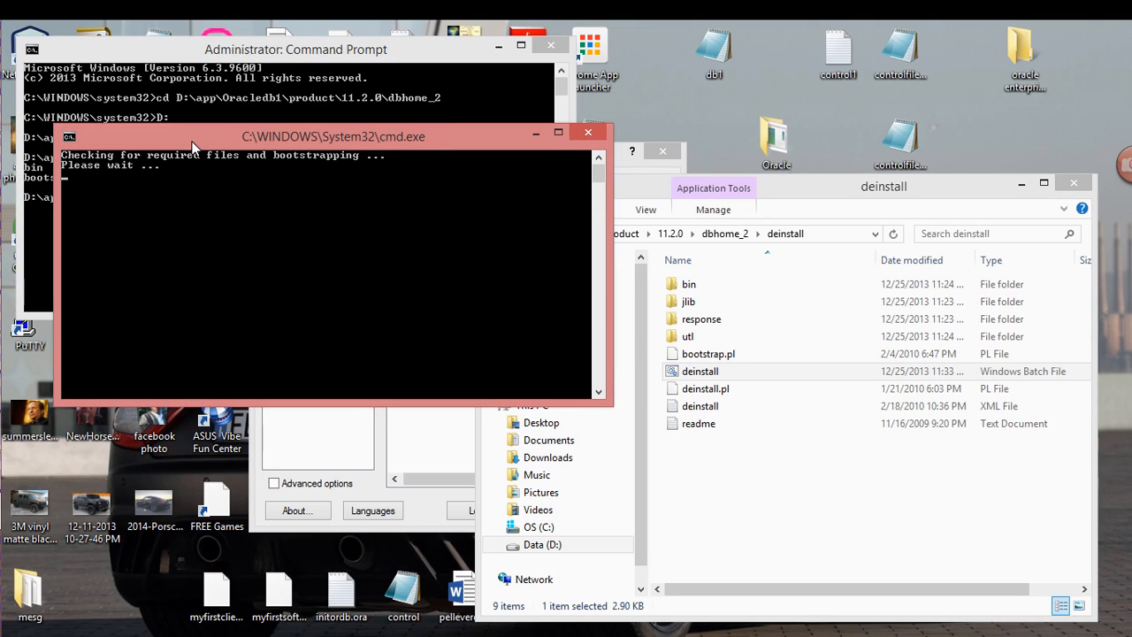
pyautogui.moveTo(211, 193)
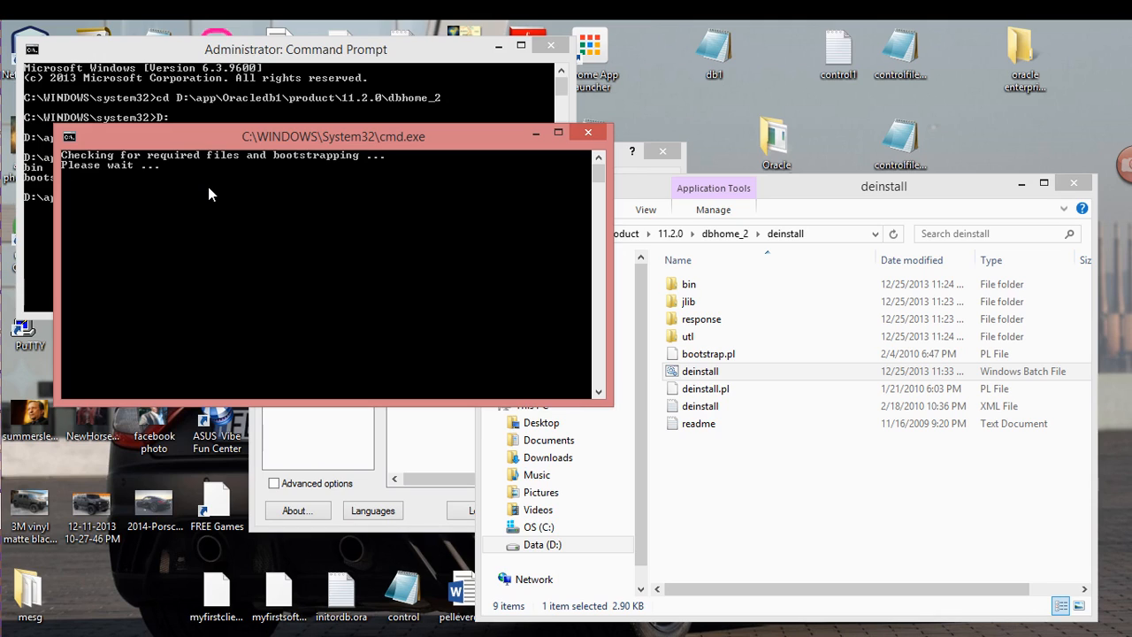
pyautogui.moveTo(221, 219)
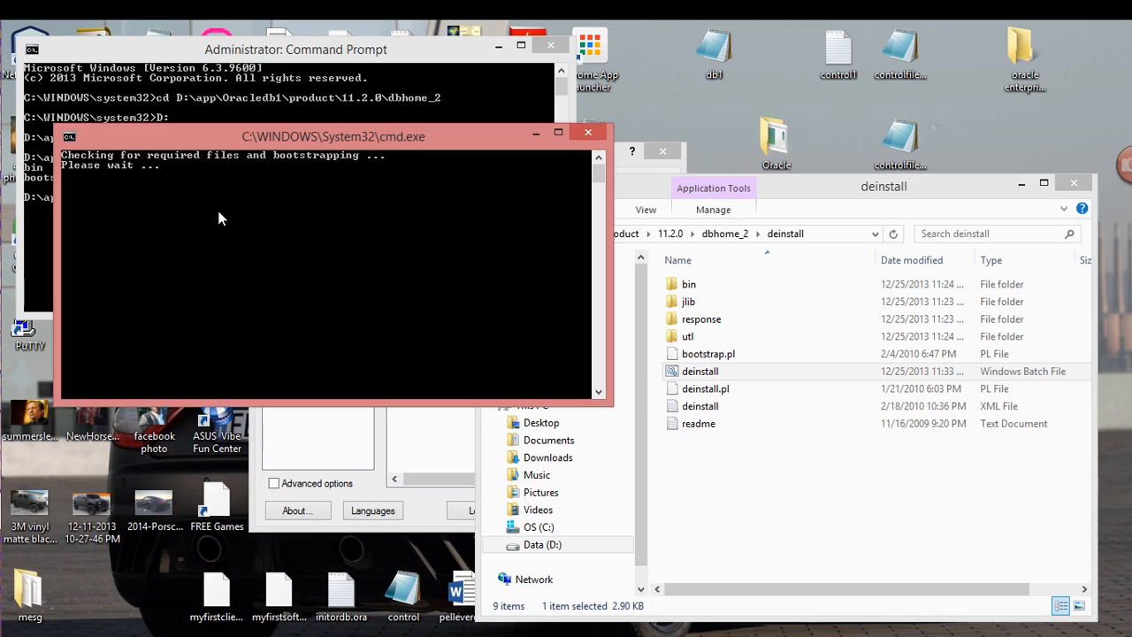
pyautogui.moveTo(186, 223)
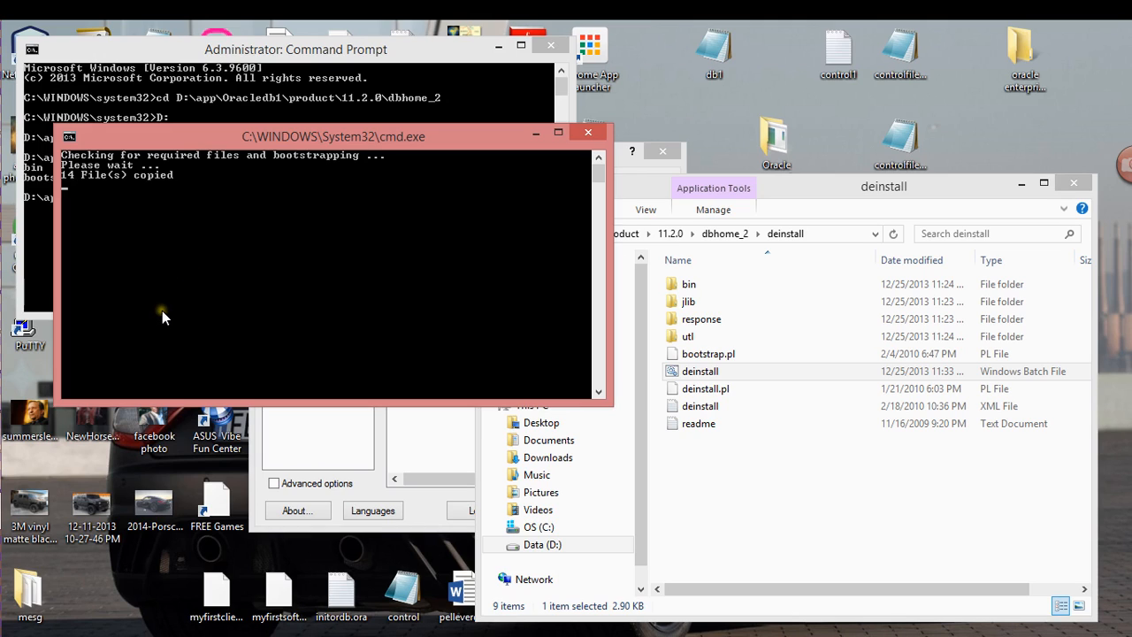
pyautogui.moveTo(163, 210)
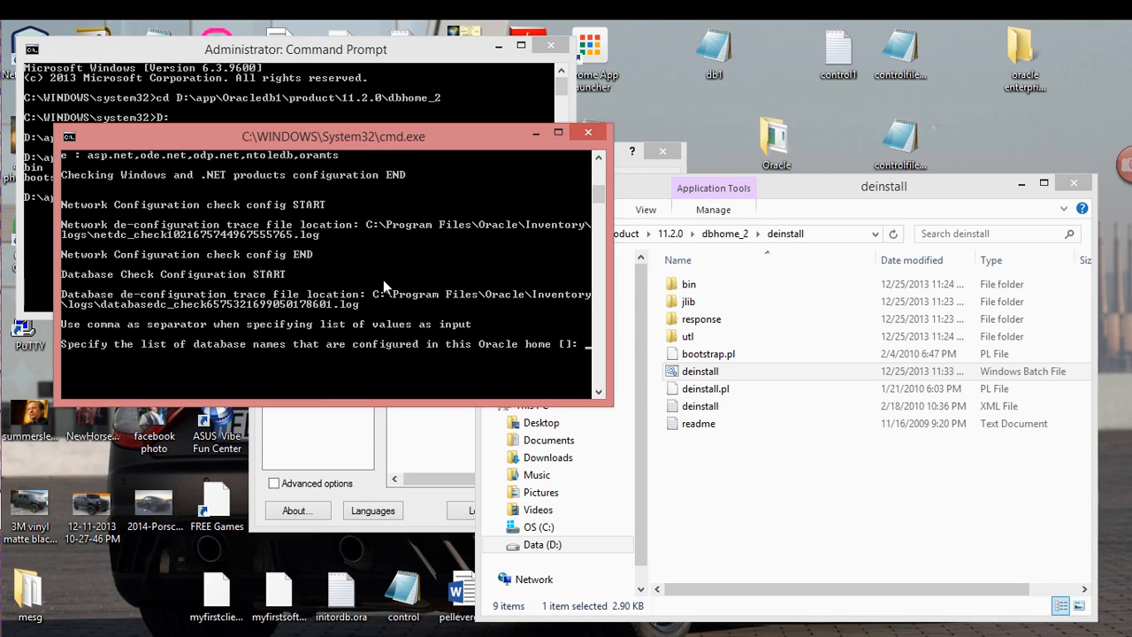
pyautogui.moveTo(304, 375)
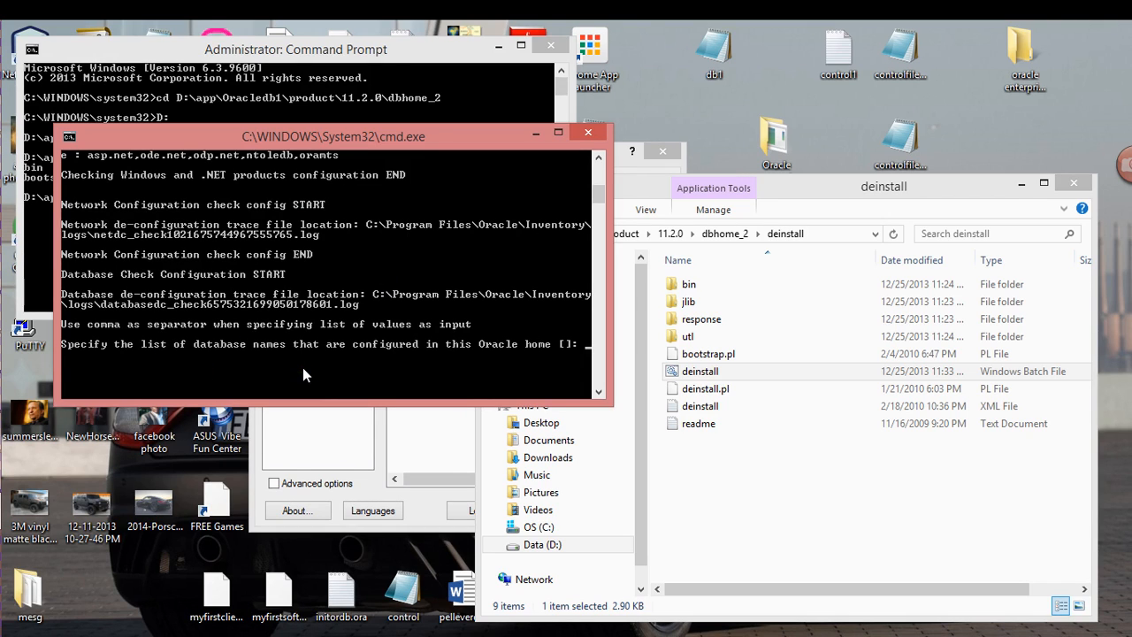
# Step: Leave the database list empty and answer y to continue the deinstall
pyautogui.press('enter')
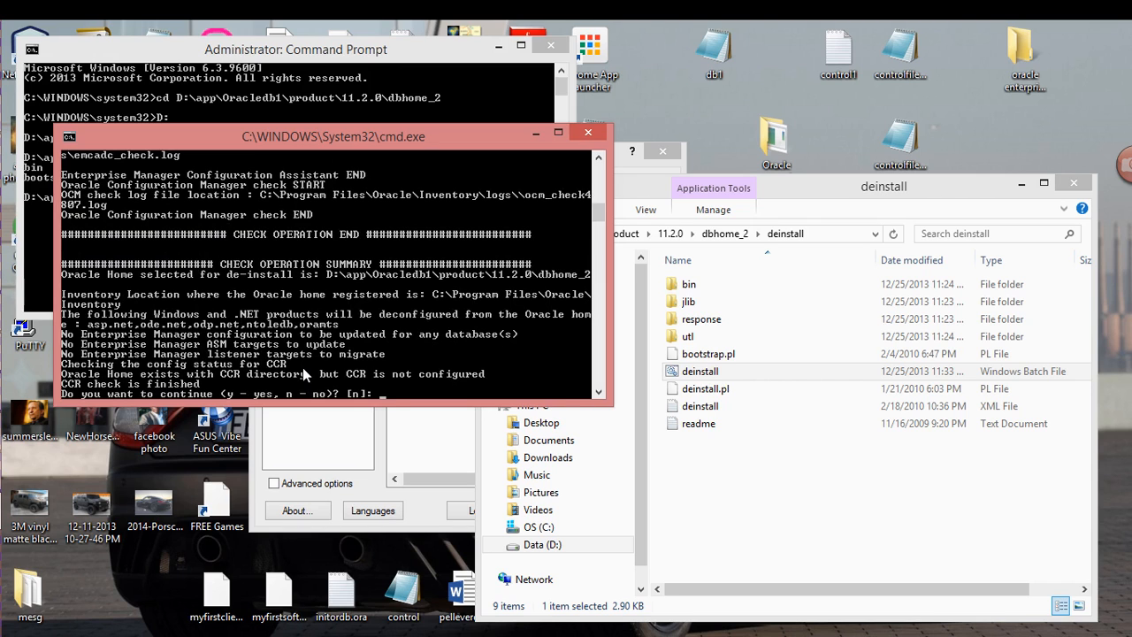
pyautogui.write('y')
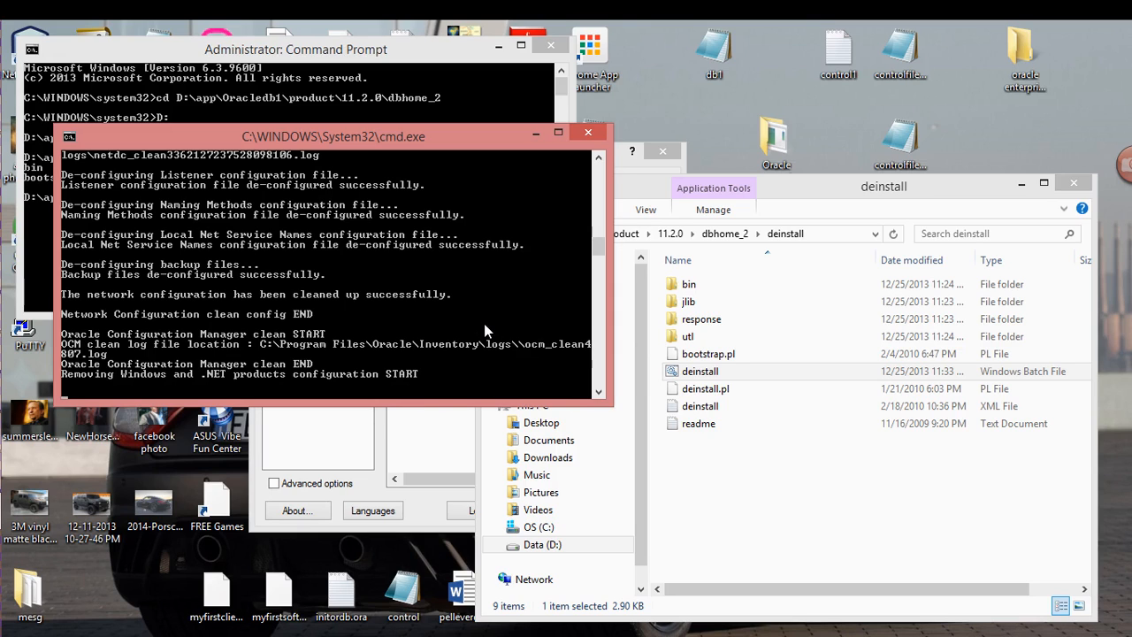
pyautogui.moveTo(493, 329)
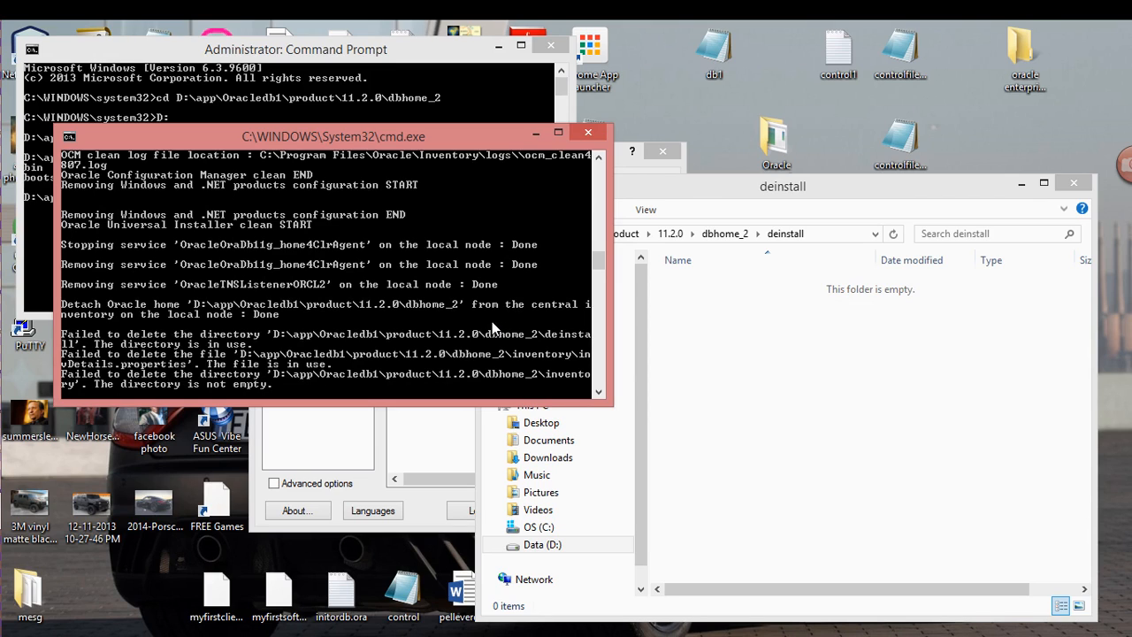
pyautogui.moveTo(276, 329)
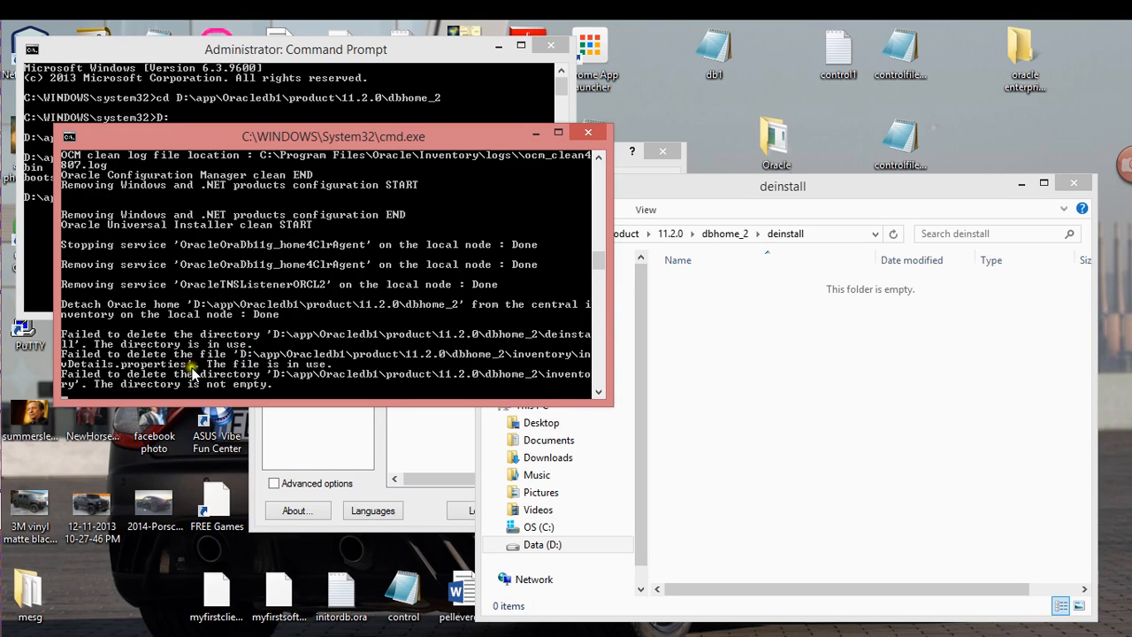
pyautogui.moveTo(527, 376)
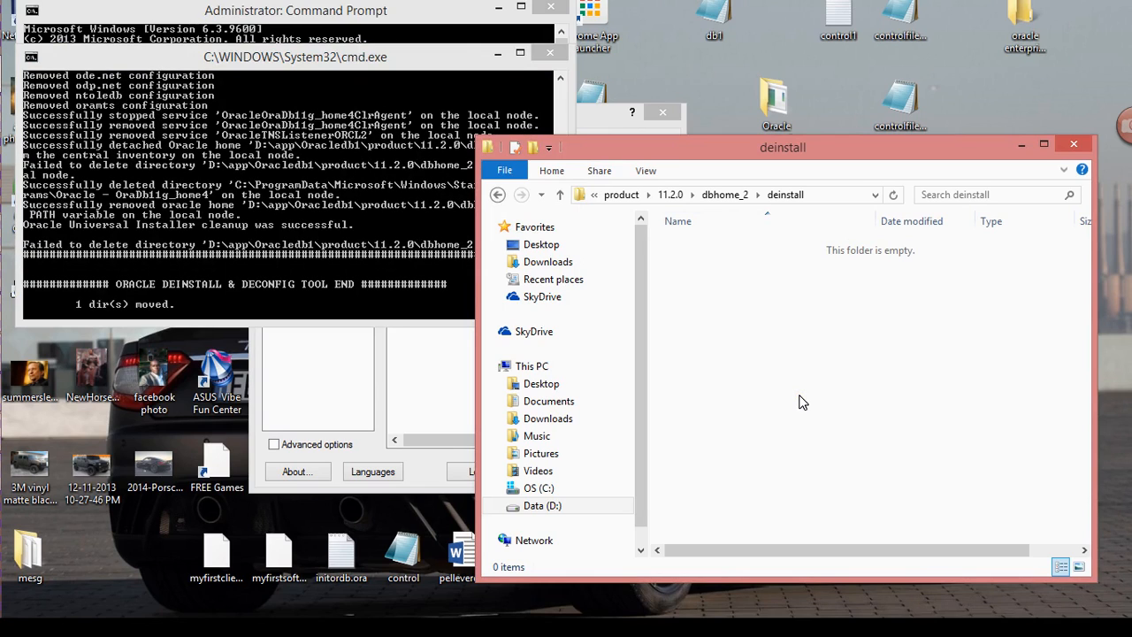
# Step: Navigate Explorer back up from deinstall to the product\11.2.0 folder
pyautogui.click(499, 194)
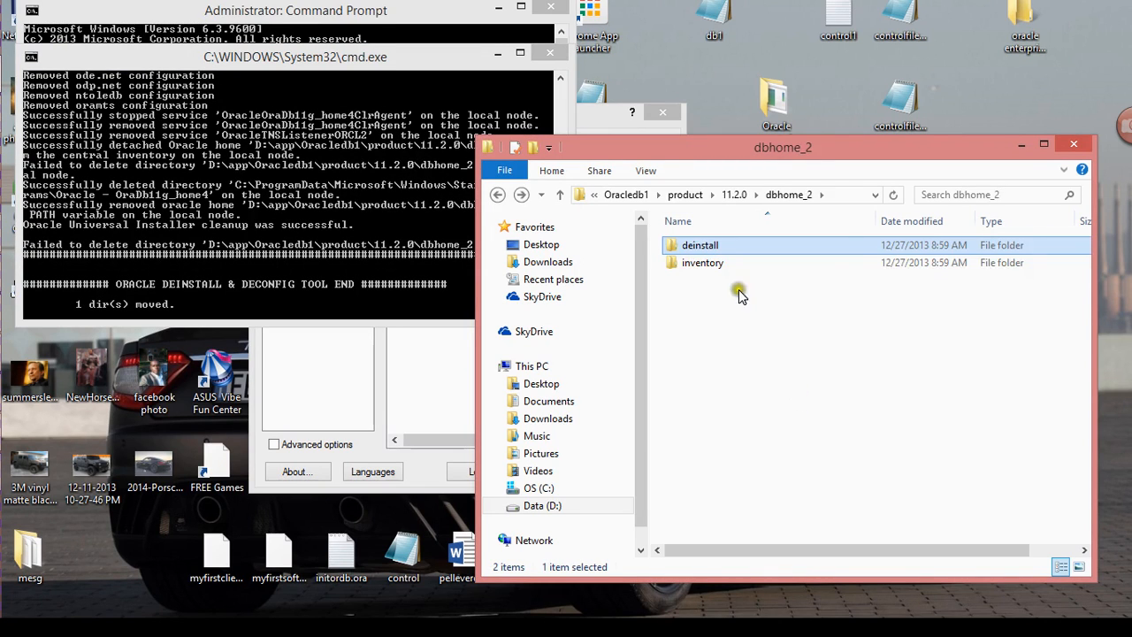
pyautogui.click(703, 262)
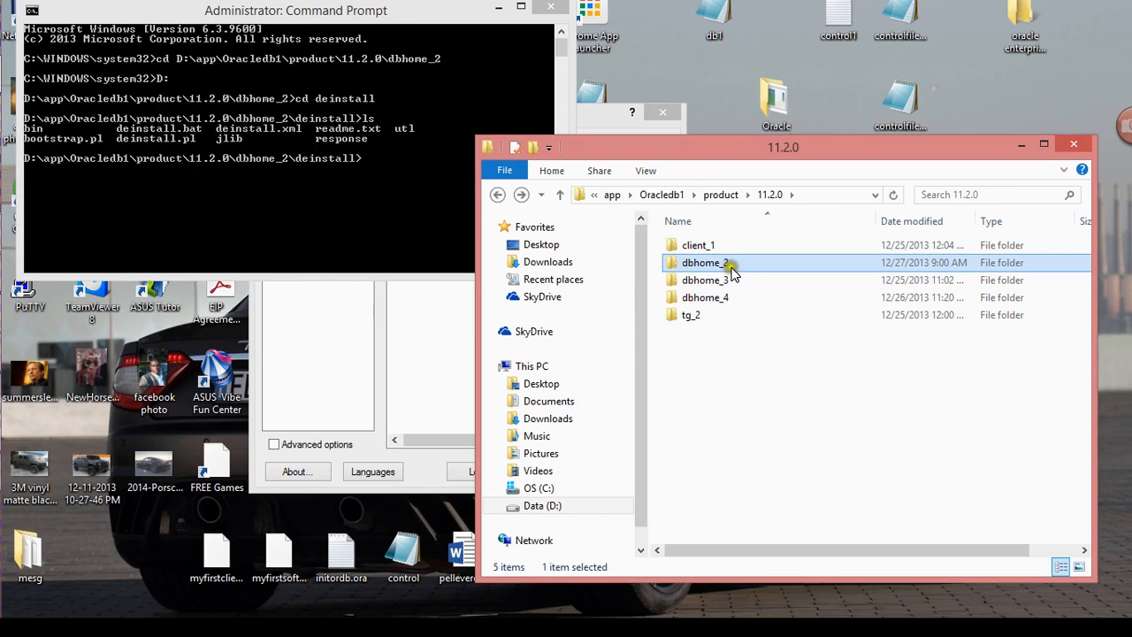
# Step: Delete invDetails.properties from dbhome_2's inventory folder
pyautogui.doubleClick(704, 262)
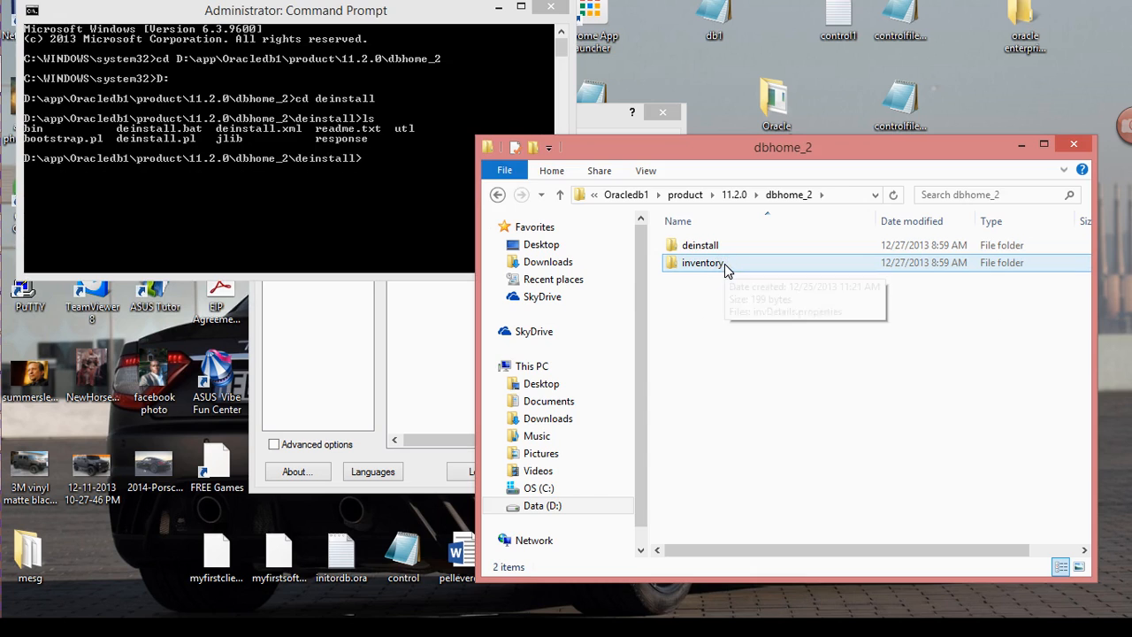
pyautogui.click(497, 194)
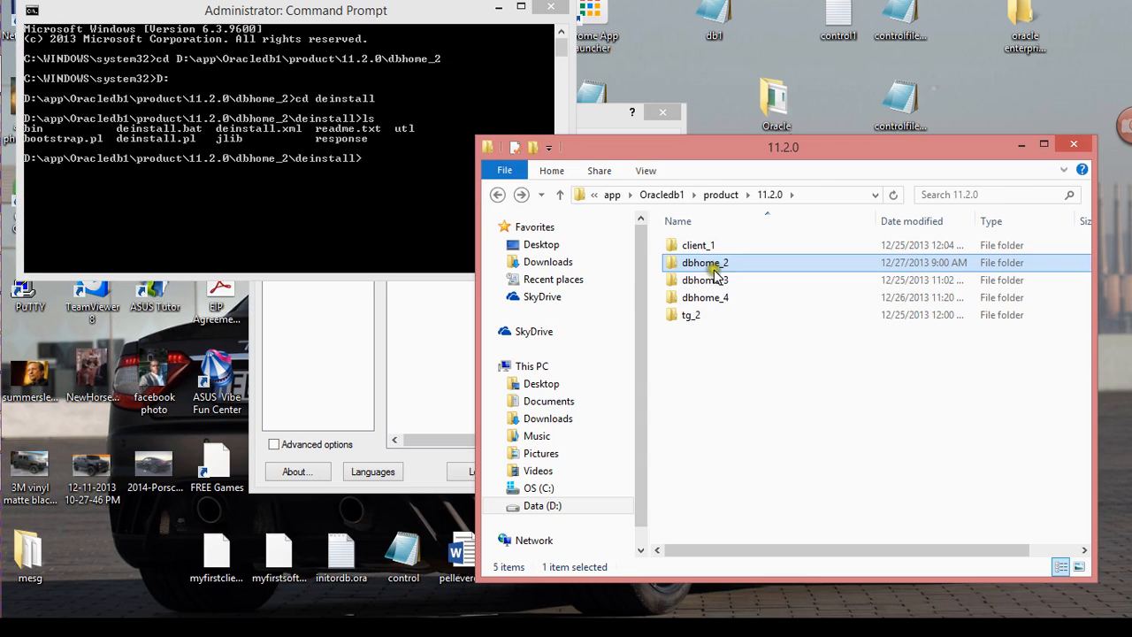
pyautogui.moveTo(740, 265)
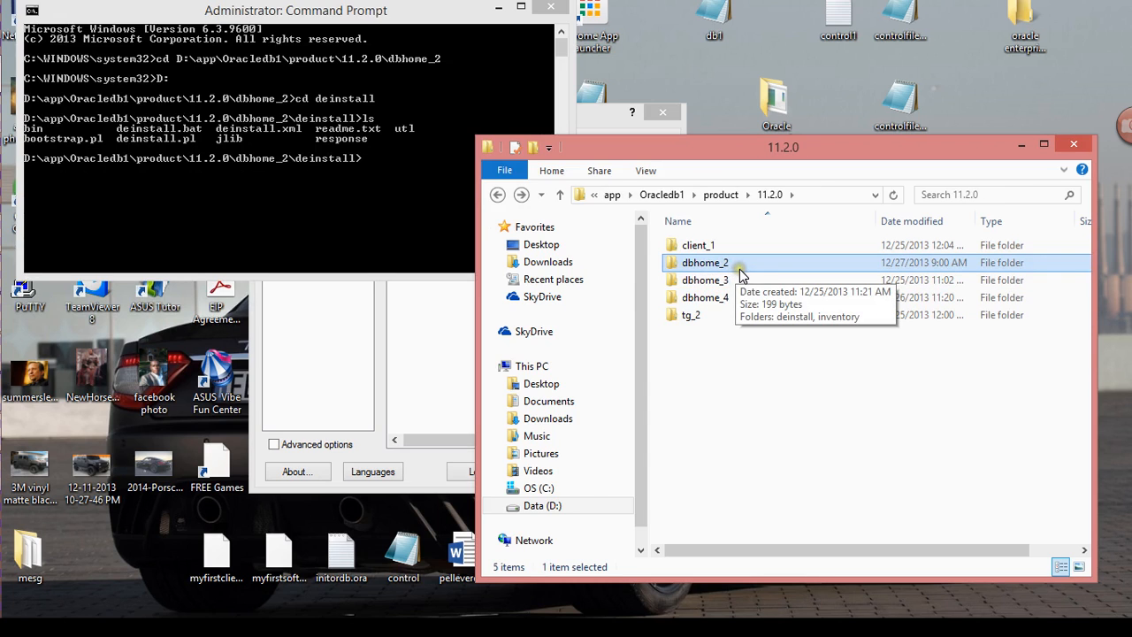
pyautogui.doubleClick(704, 262)
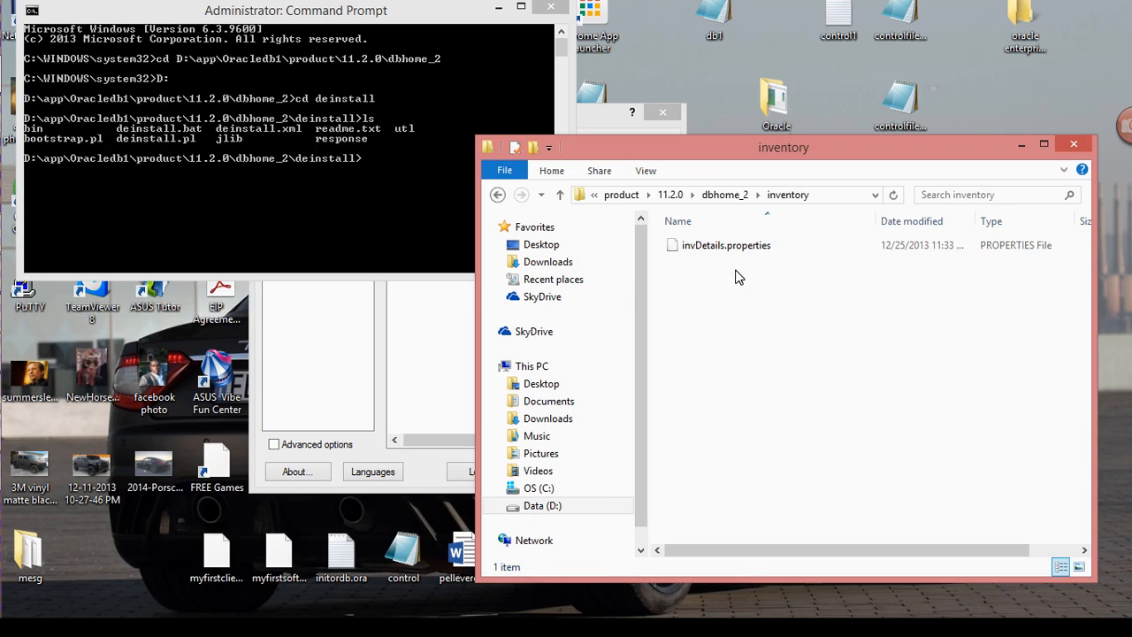
pyautogui.moveTo(690, 274)
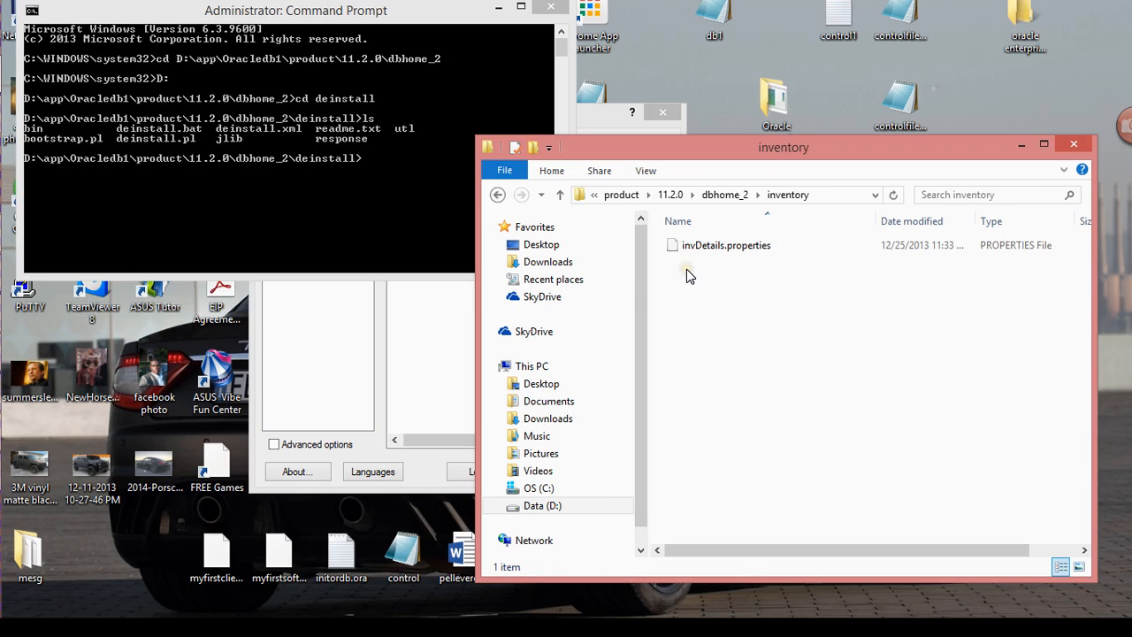
pyautogui.rightClick(726, 244)
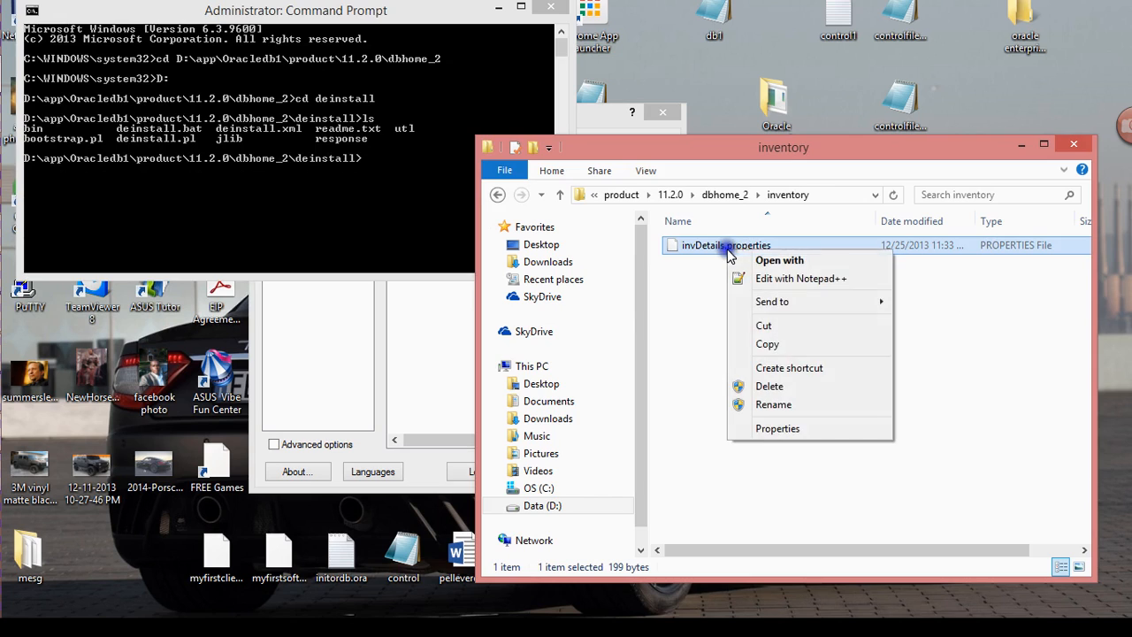
pyautogui.click(678, 331)
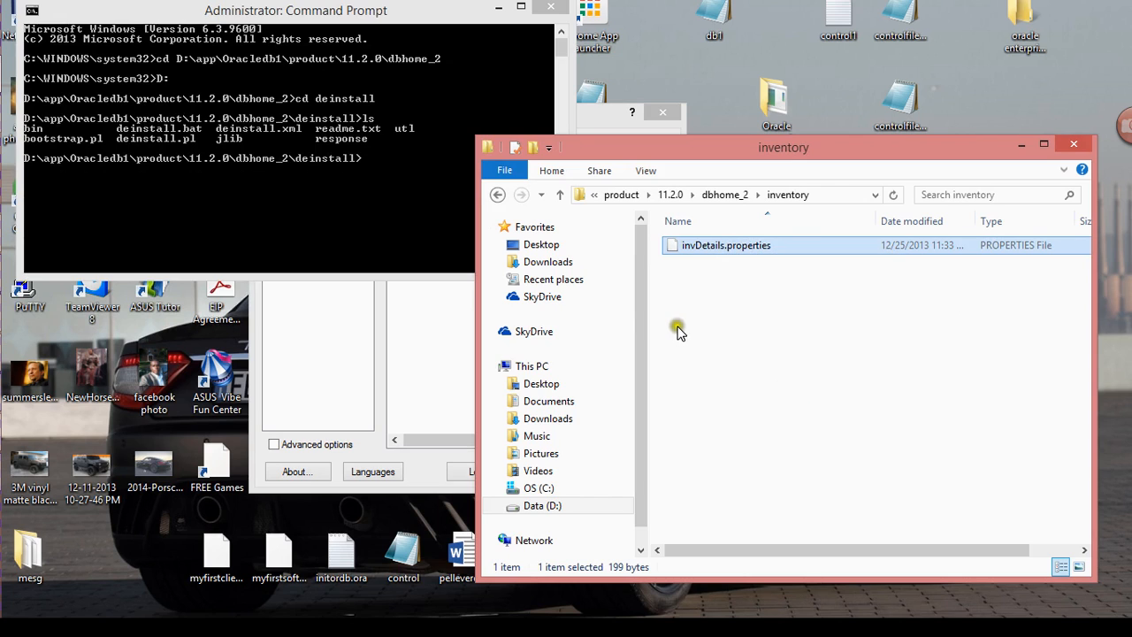
pyautogui.press('Delete')
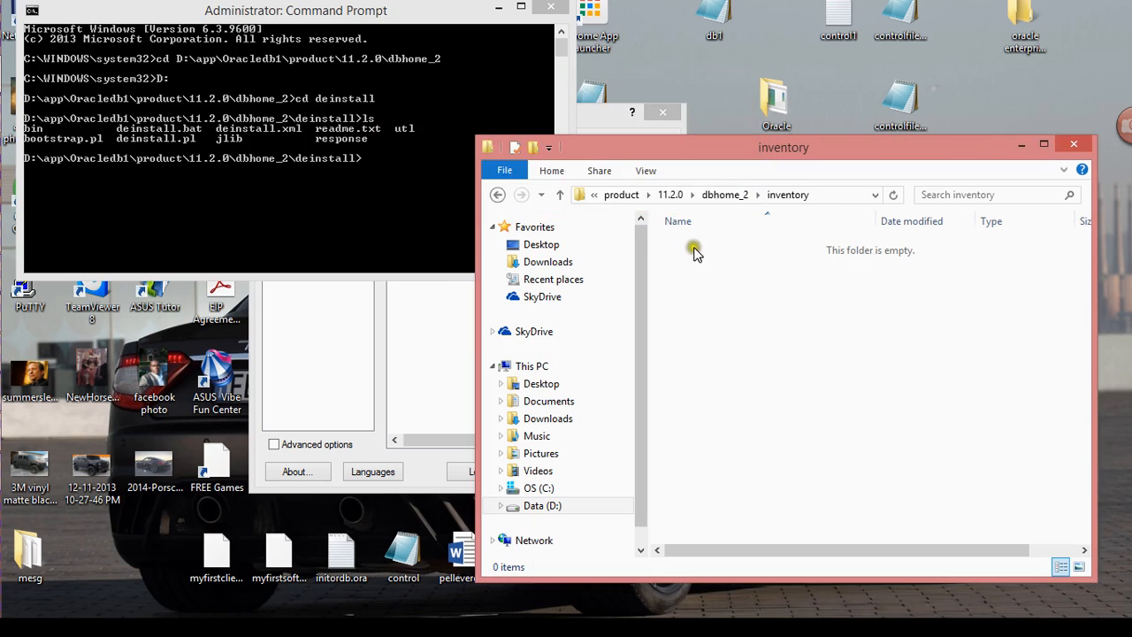
# Step: Delete the now-empty inventory folder from dbhome_2
pyautogui.rightClick(701, 262)
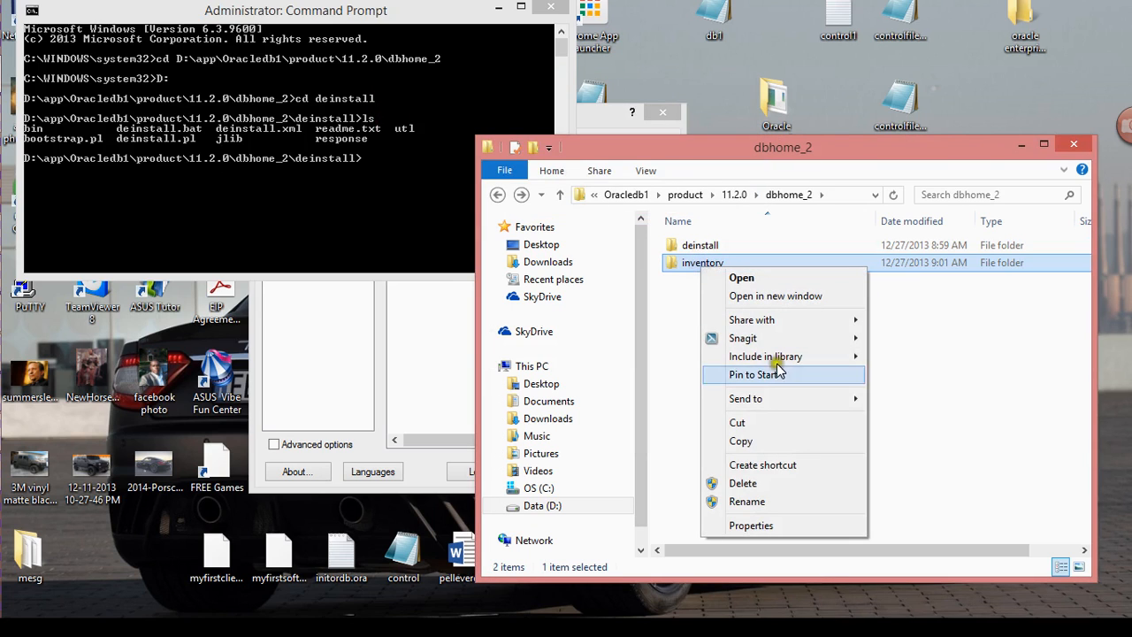
pyautogui.click(744, 483)
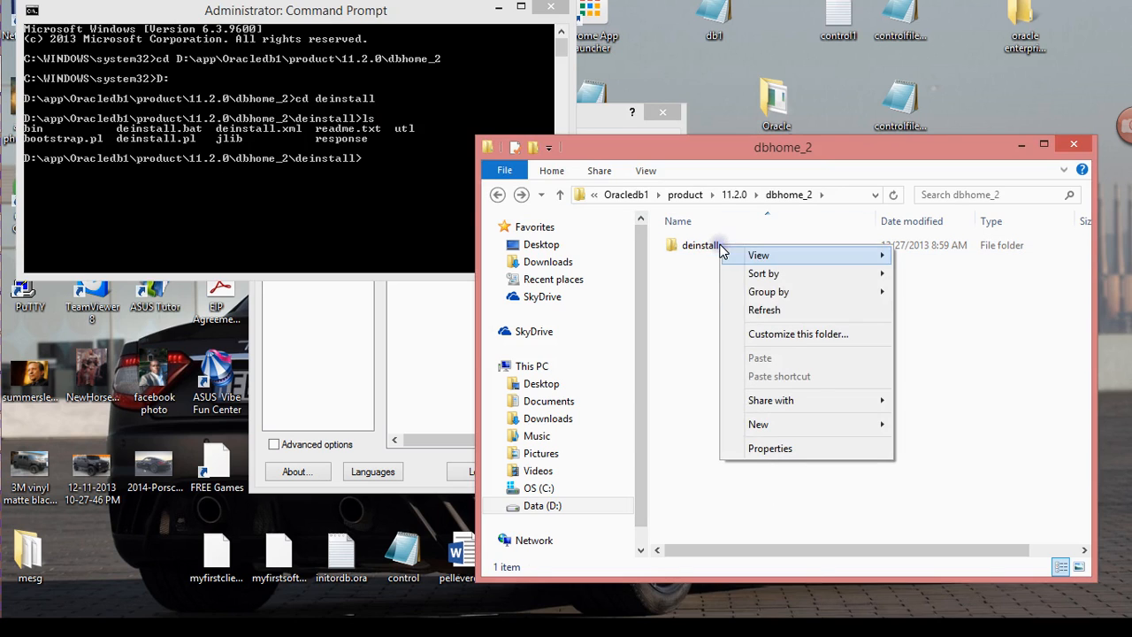
# Step: Attempt to delete the deinstall folder and dismiss the folder-in-use warning
pyautogui.rightClick(701, 244)
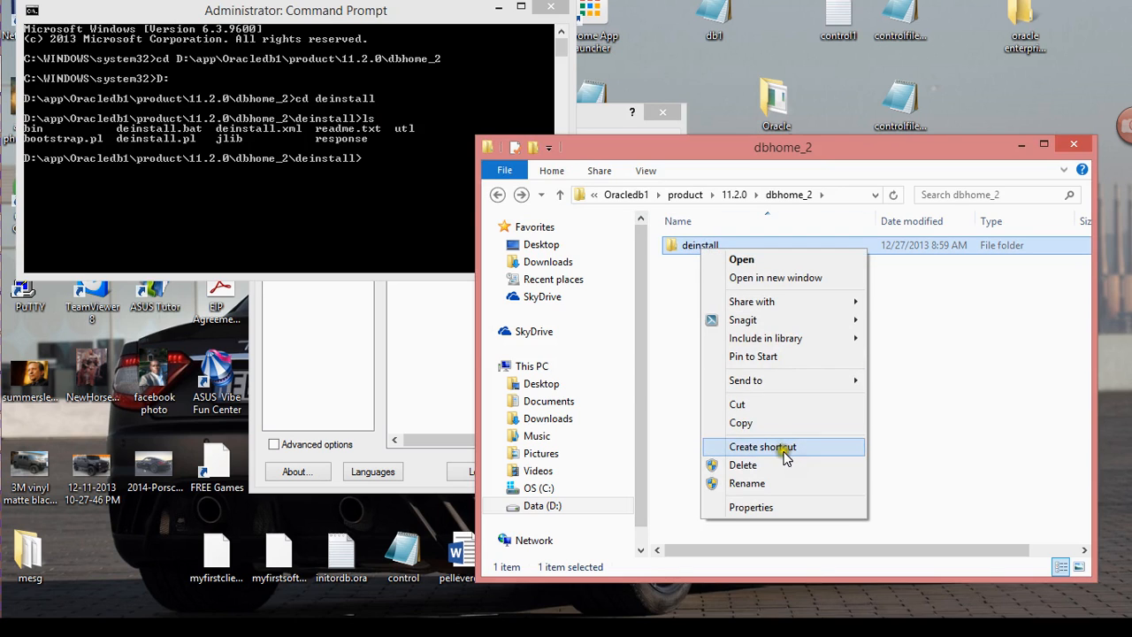
pyautogui.click(743, 463)
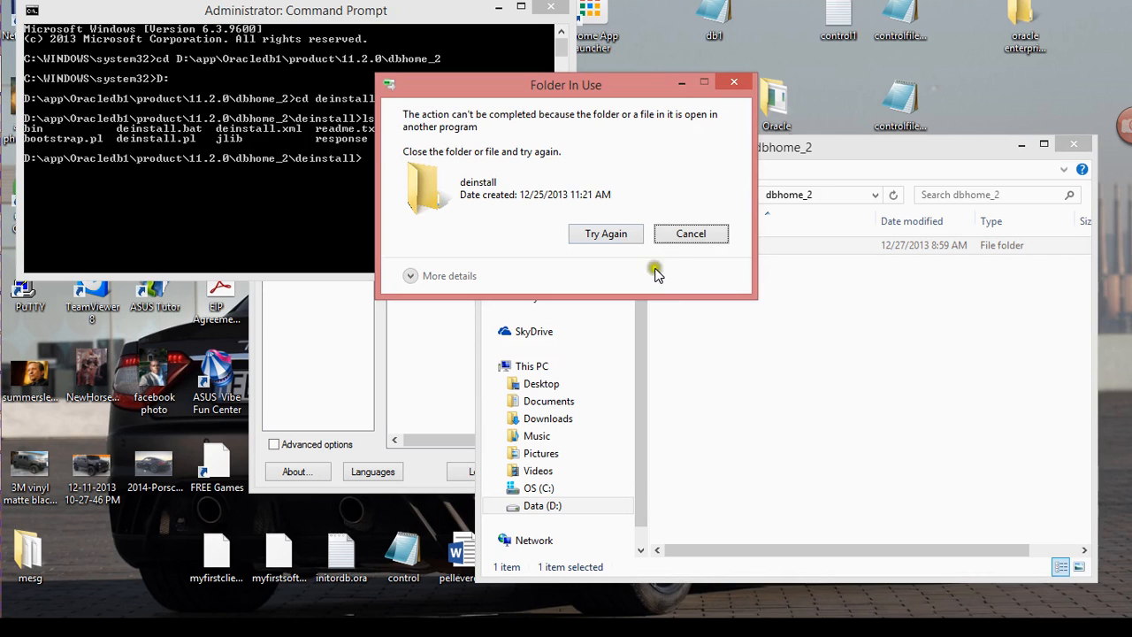
pyautogui.click(690, 233)
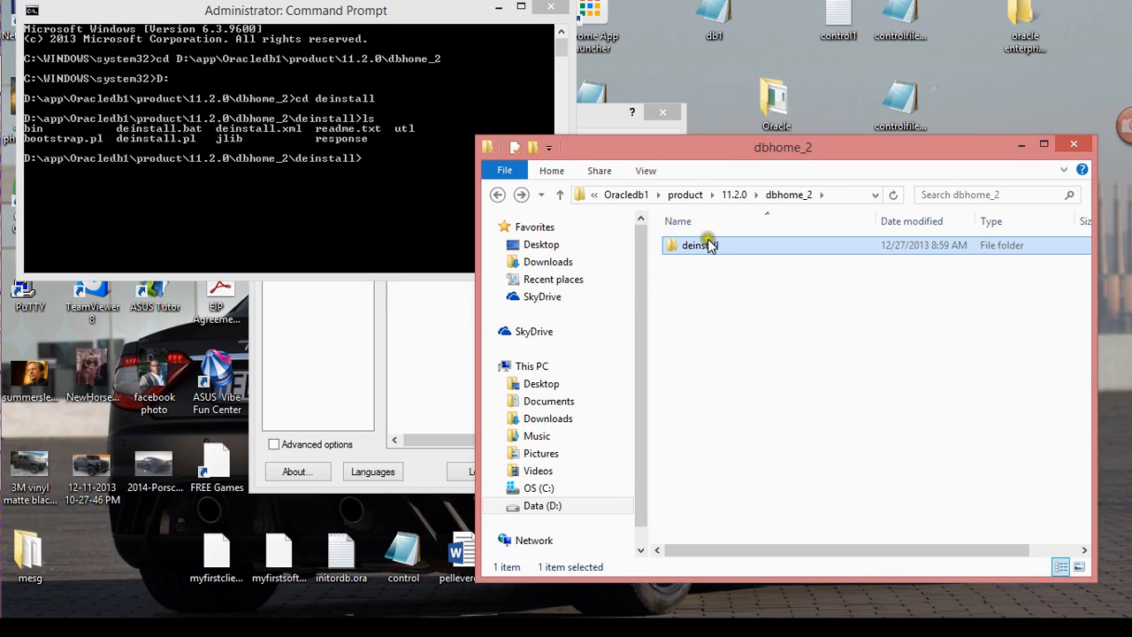
# Step: Grant Authenticated Users full control on the deinstall folder via its Security permissions
pyautogui.rightClick(697, 244)
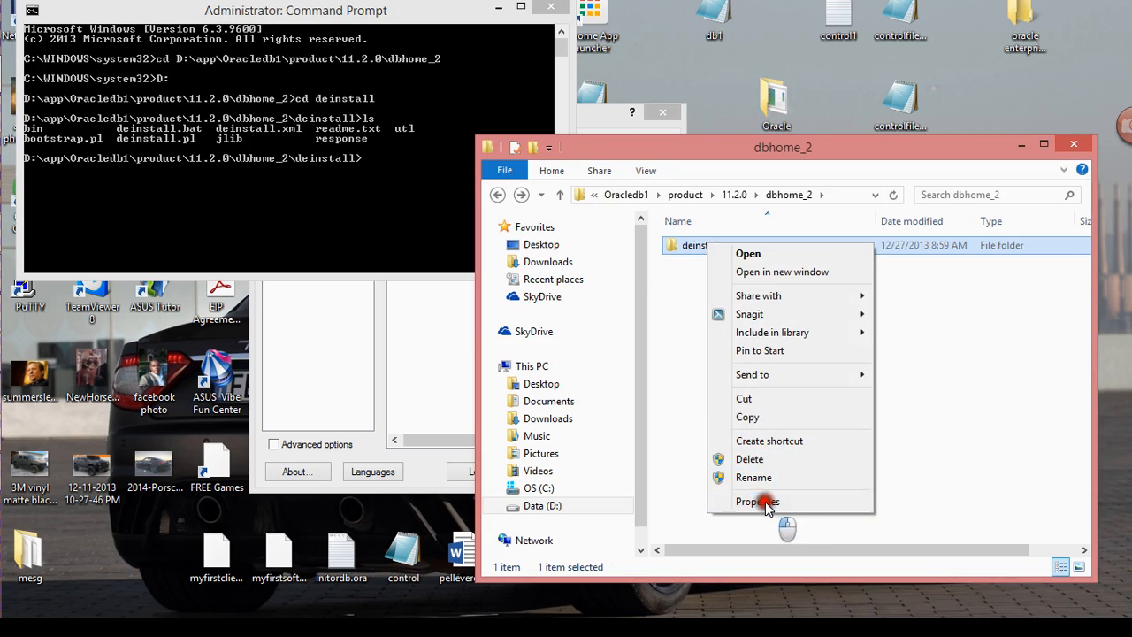
pyautogui.click(758, 502)
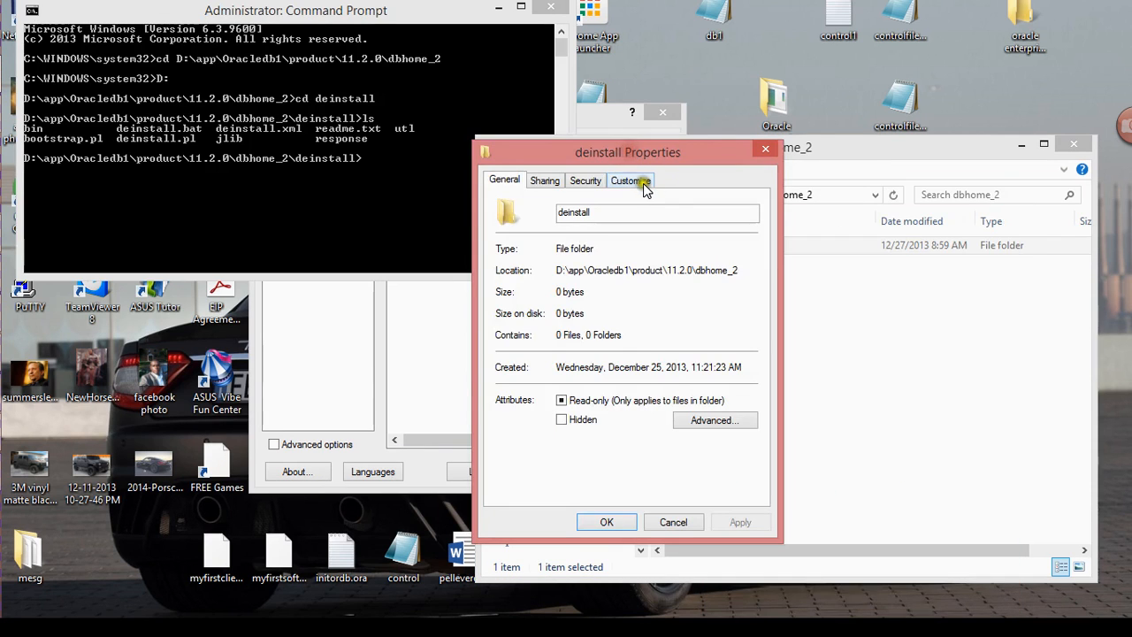
pyautogui.click(583, 180)
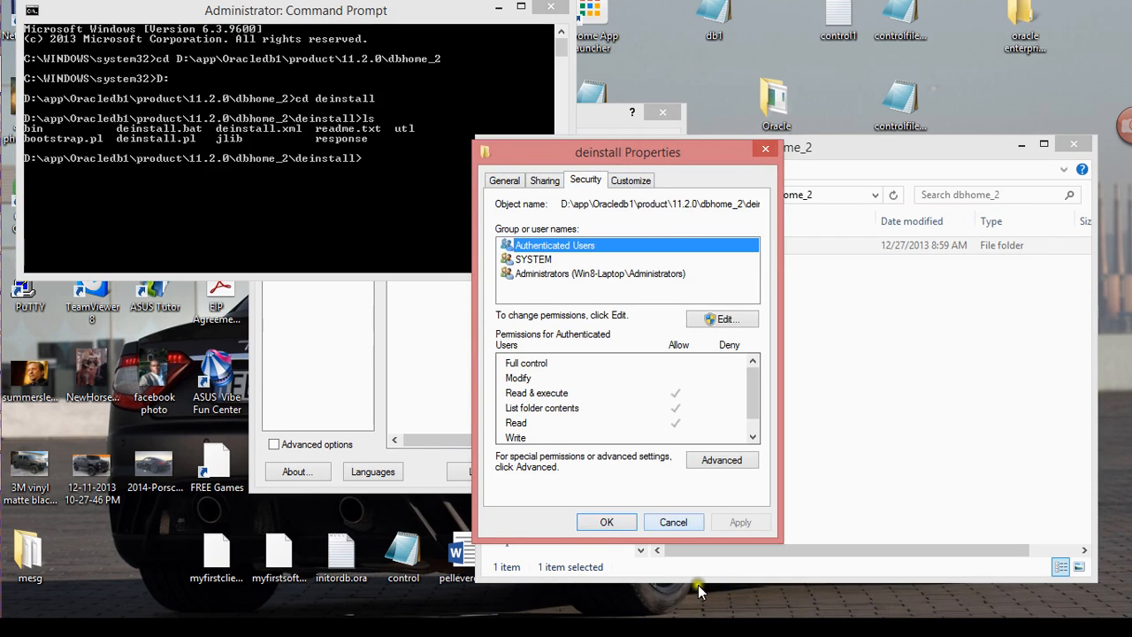
pyautogui.click(672, 522)
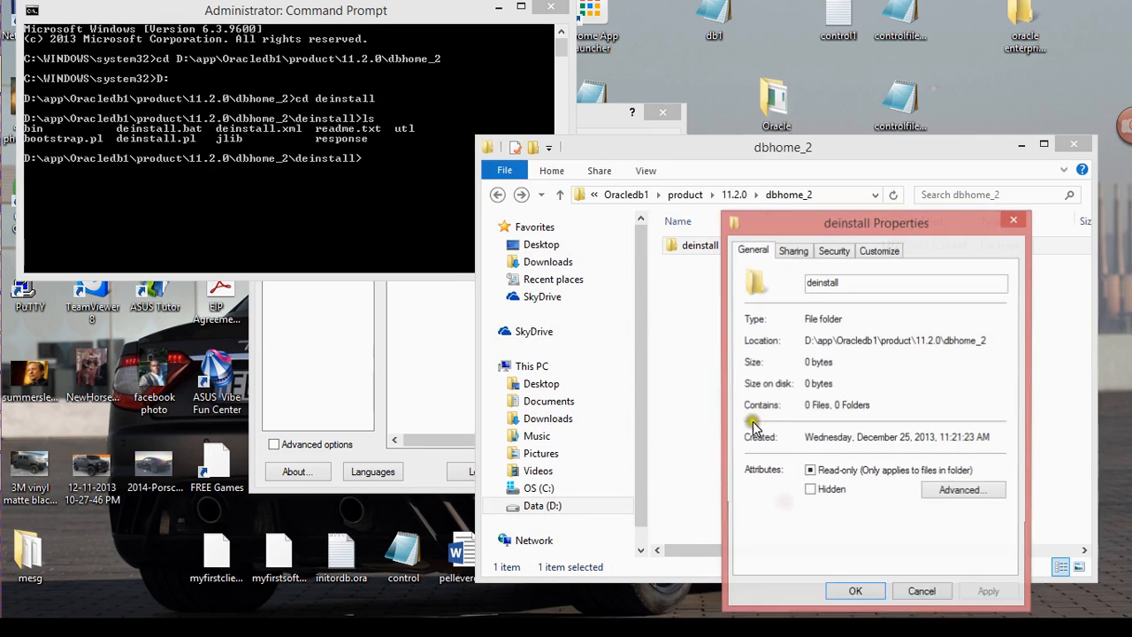
pyautogui.click(834, 252)
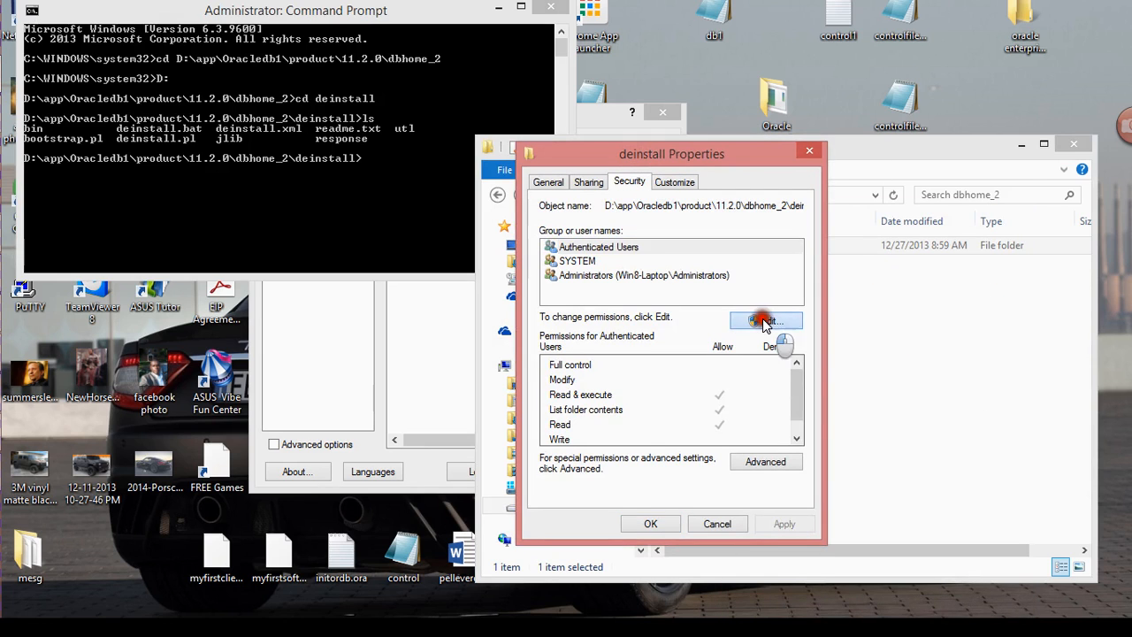
pyautogui.click(764, 320)
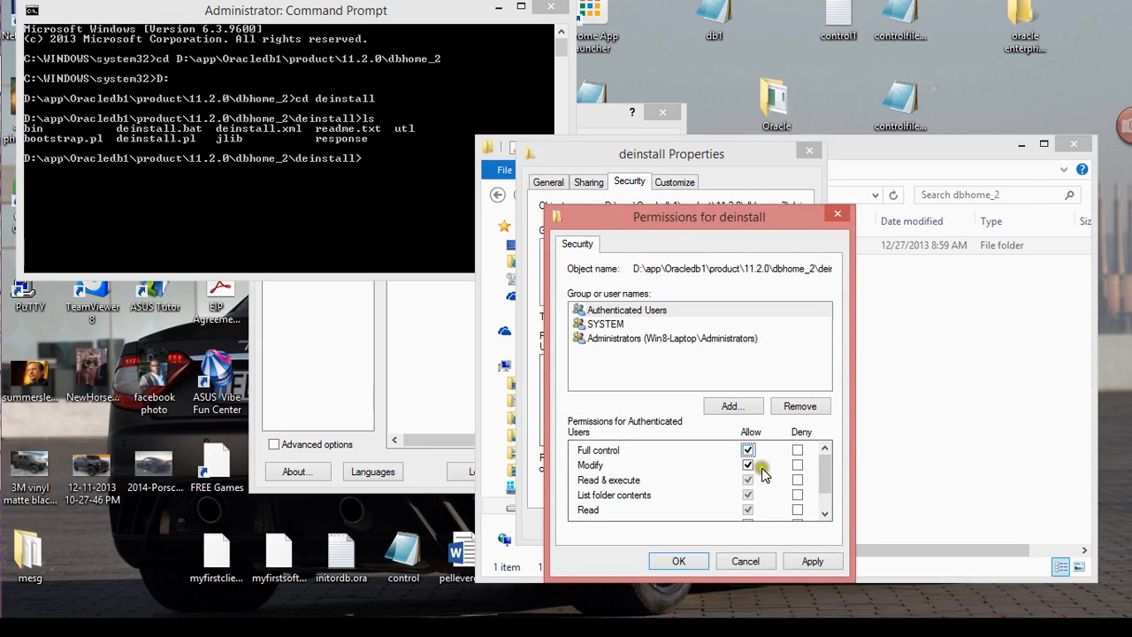
pyautogui.click(749, 480)
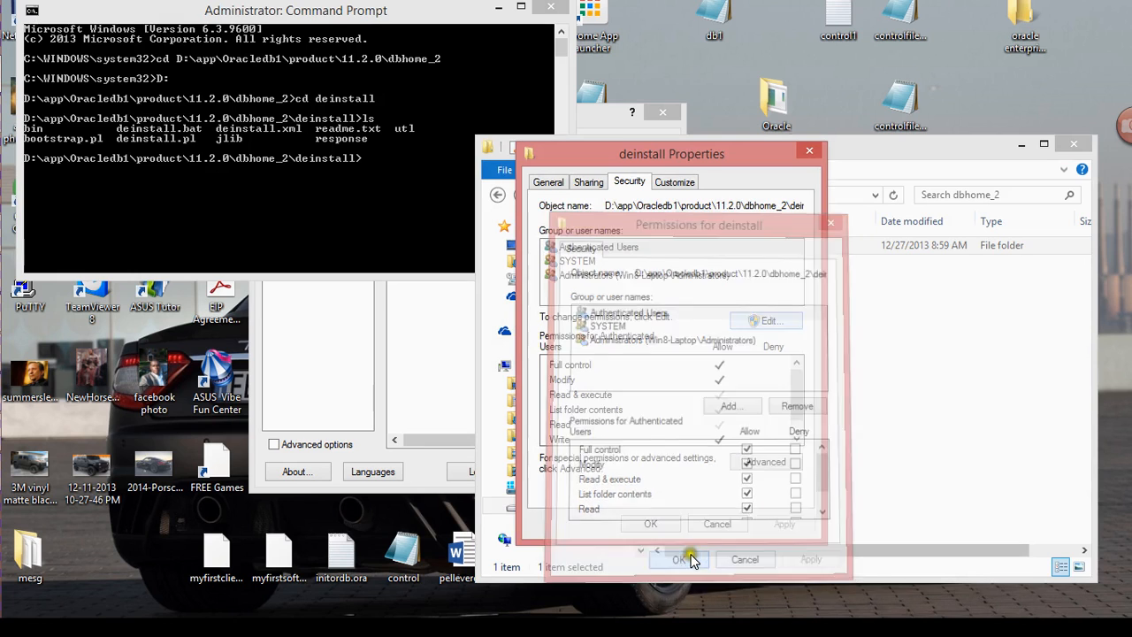
pyautogui.click(680, 559)
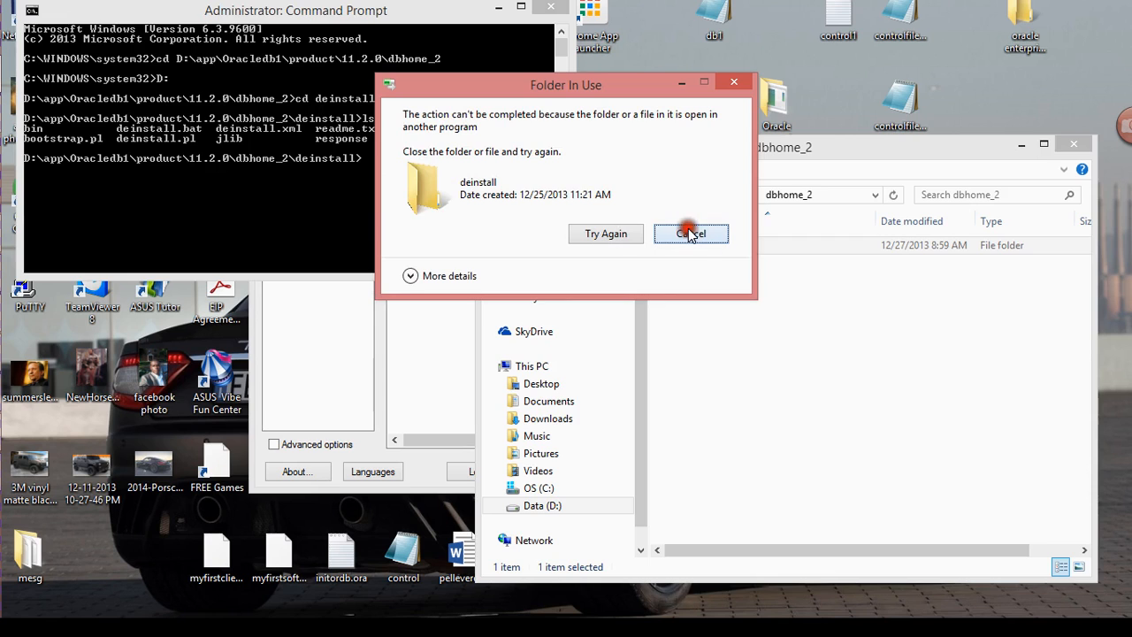
# Step: Check the Oracle services, then close the Command Prompt keeping deinstall busy so it deletes
pyautogui.click(690, 234)
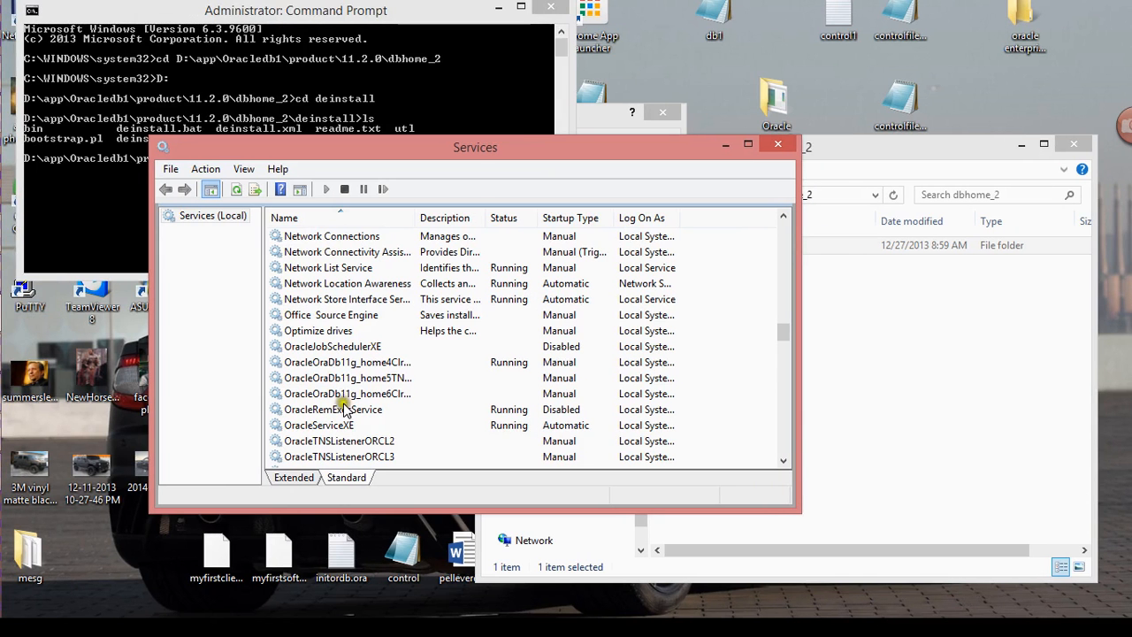
pyautogui.click(318, 411)
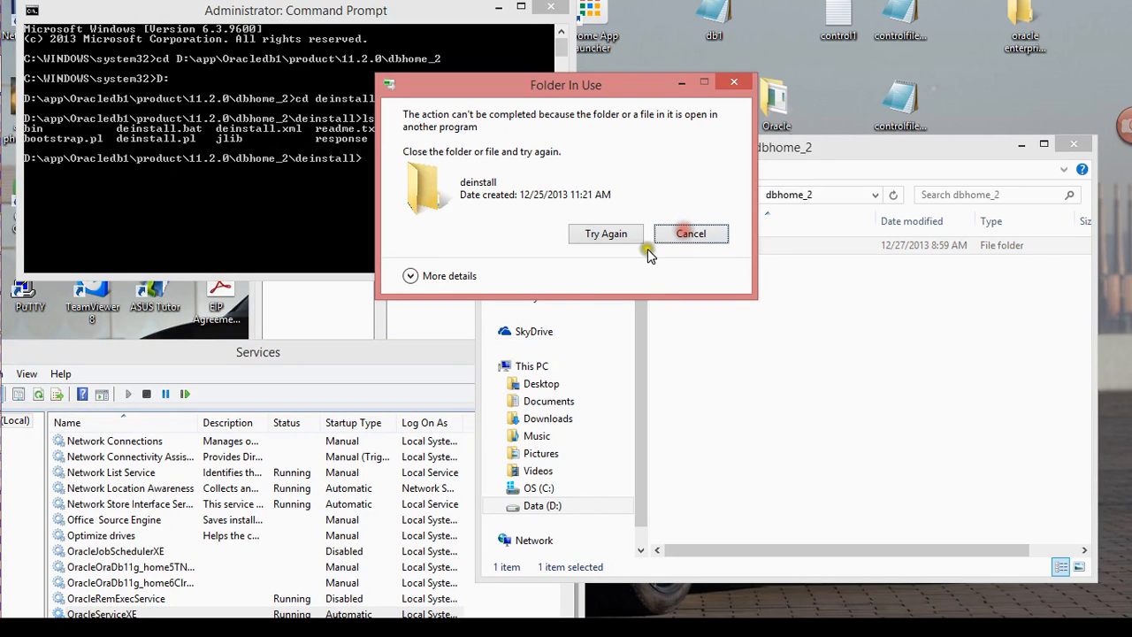
pyautogui.click(690, 233)
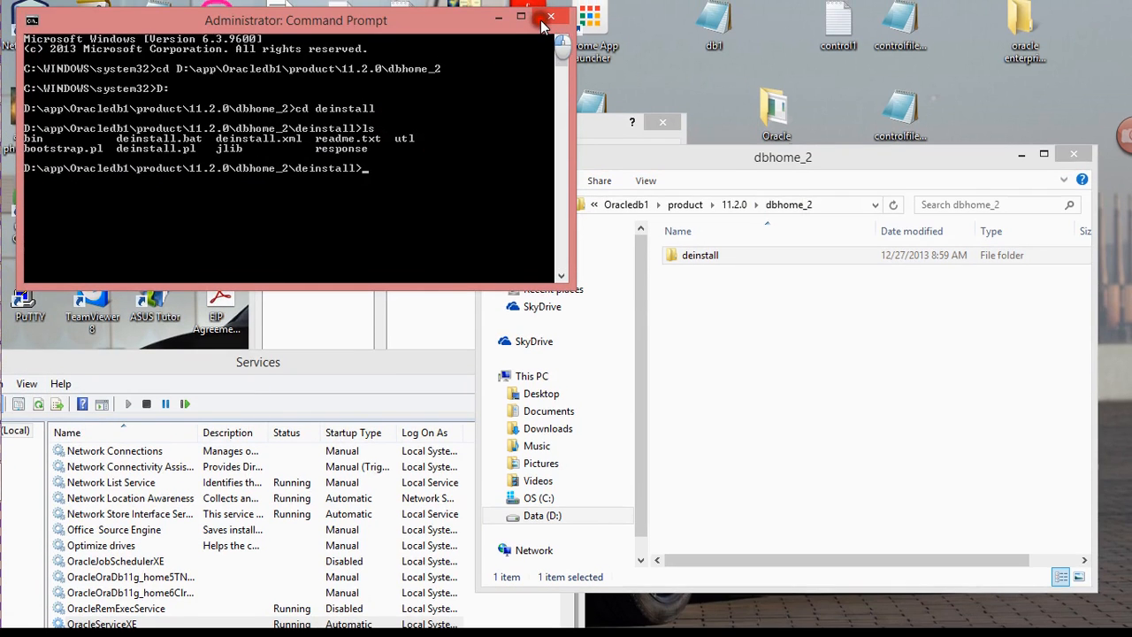
pyautogui.rightClick(701, 254)
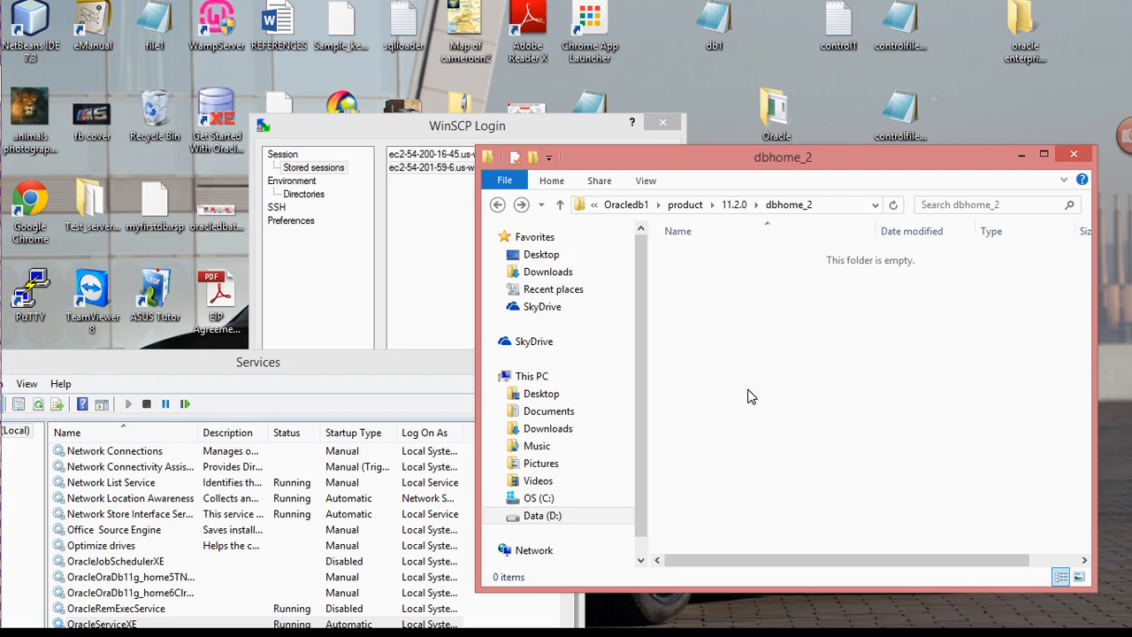
pyautogui.moveTo(715, 460)
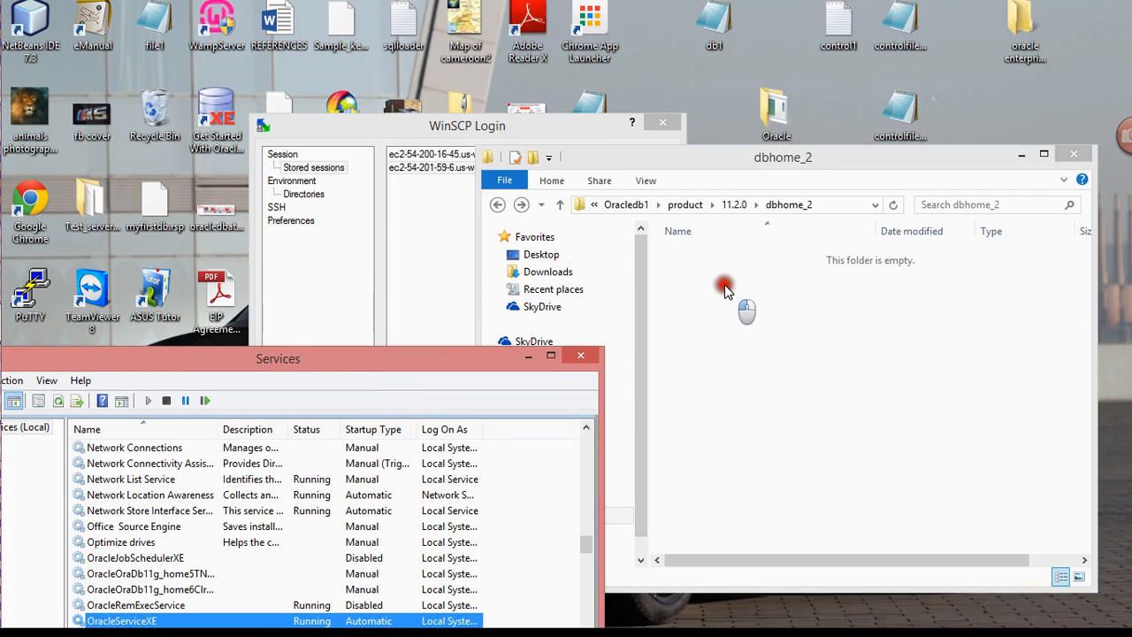
pyautogui.moveTo(423, 372)
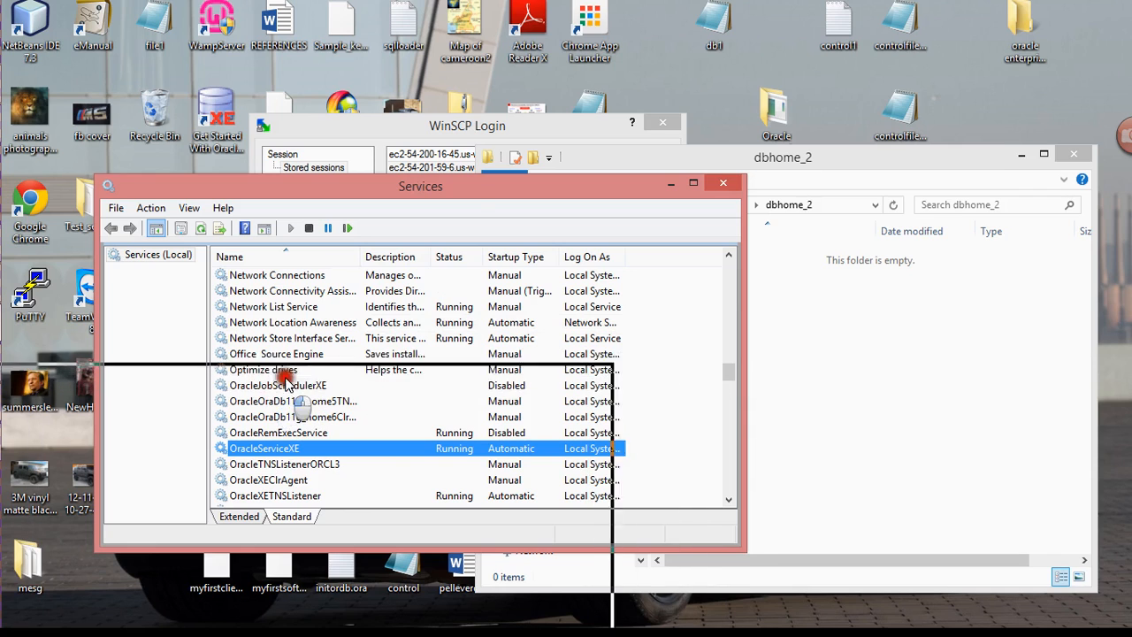
# Step: Move the Services window aside and delete the empty dbhome_2 folder from 11.2.0
pyautogui.moveTo(421, 185); pyautogui.dragTo(315, 364)
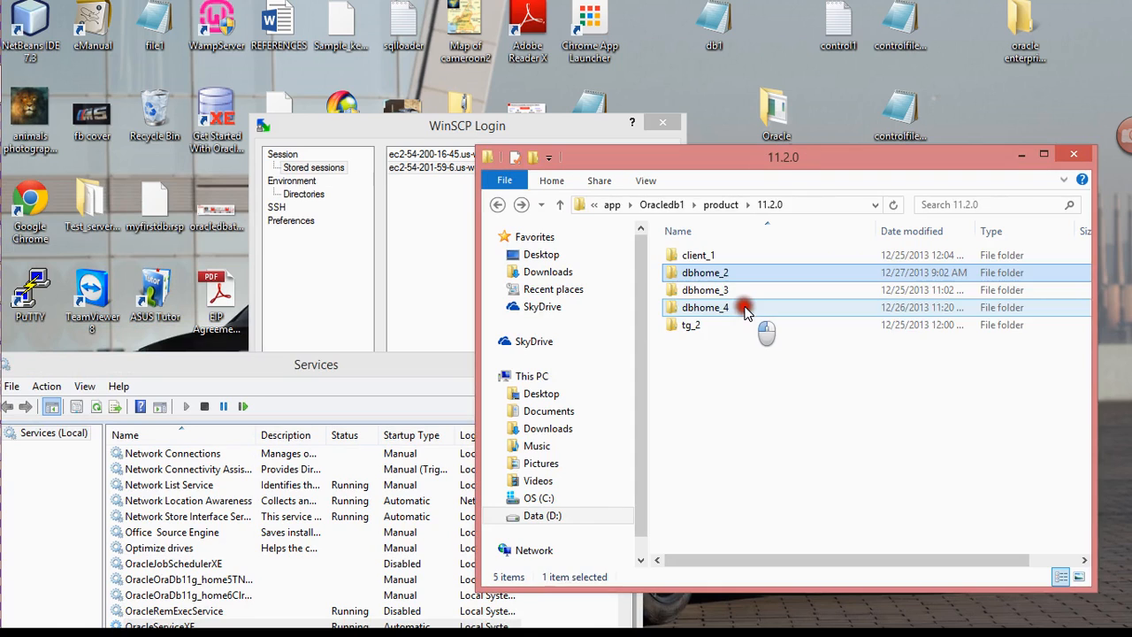
pyautogui.click(704, 273)
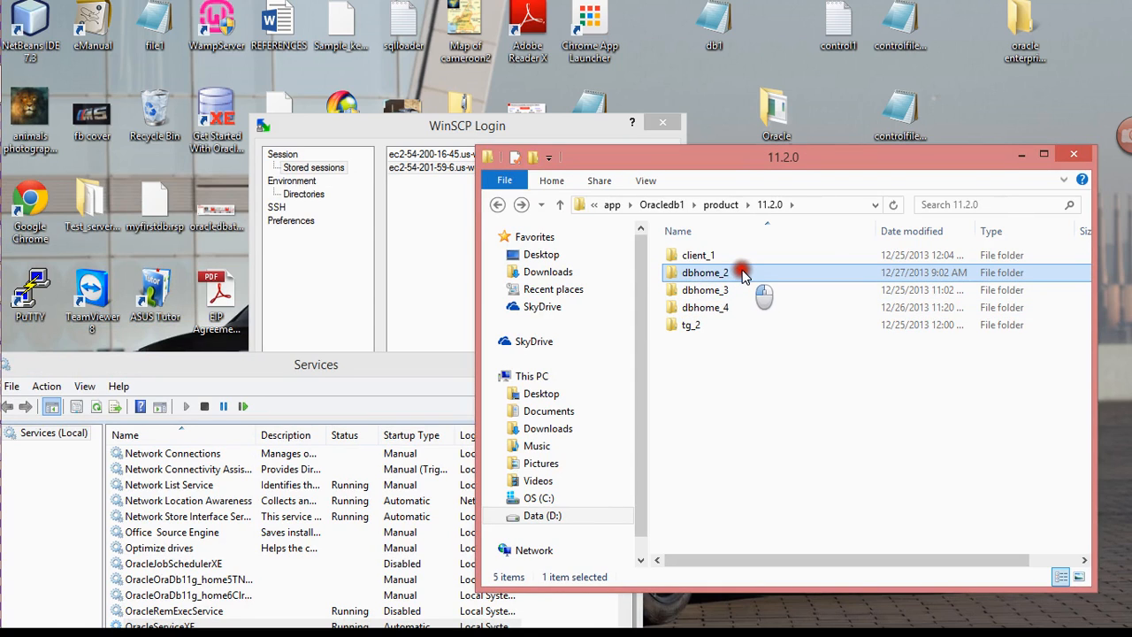
pyautogui.rightClick(704, 273)
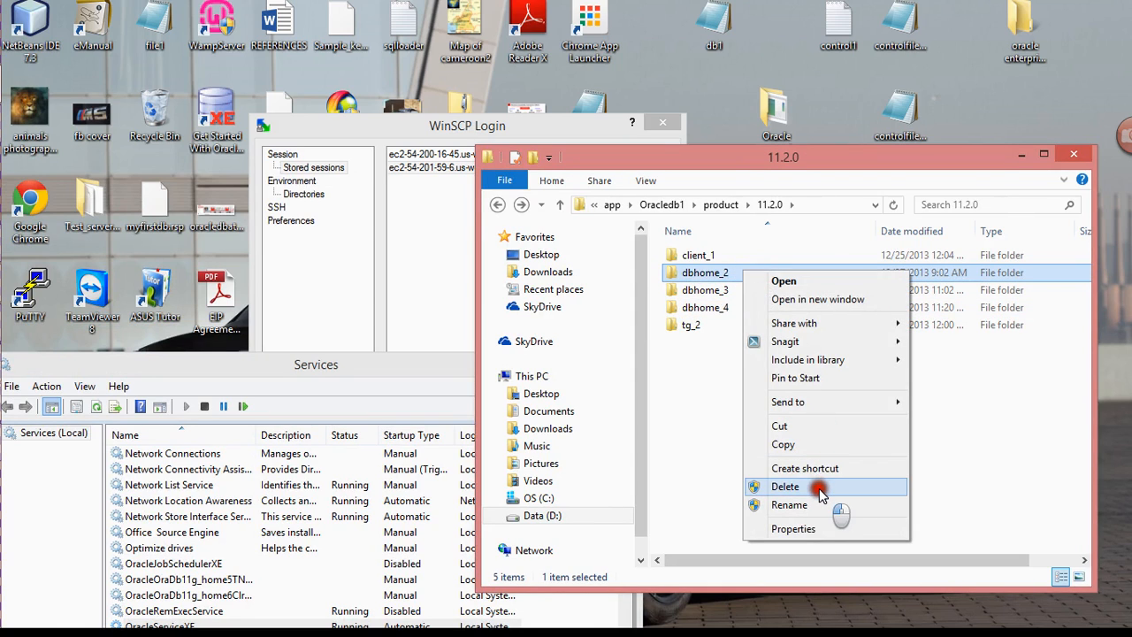
pyautogui.click(786, 487)
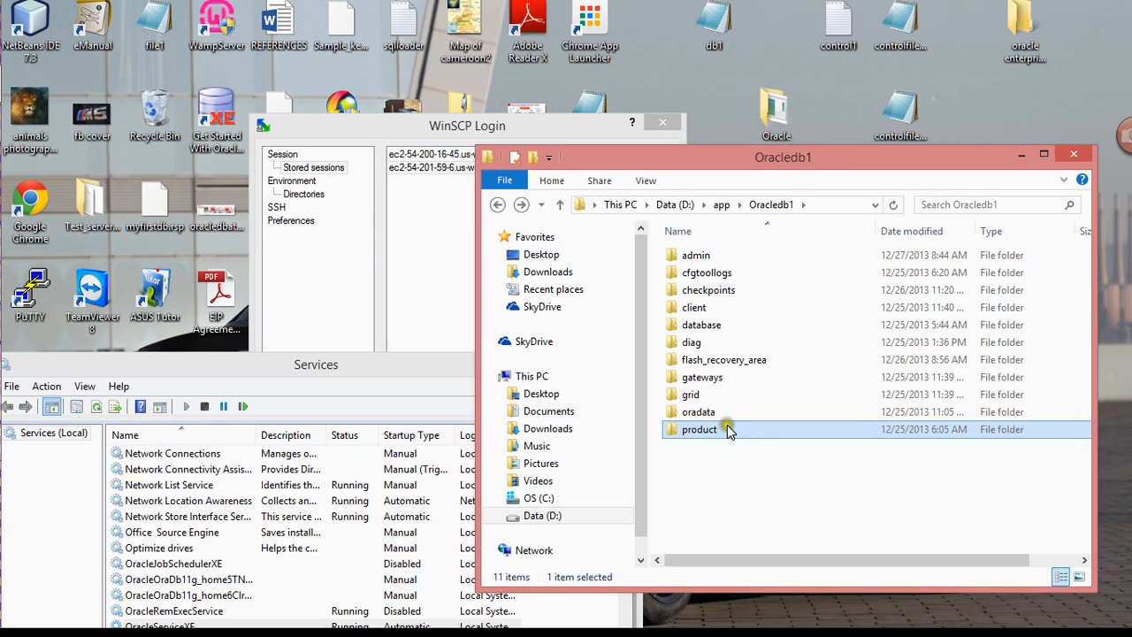
pyautogui.moveTo(742, 430)
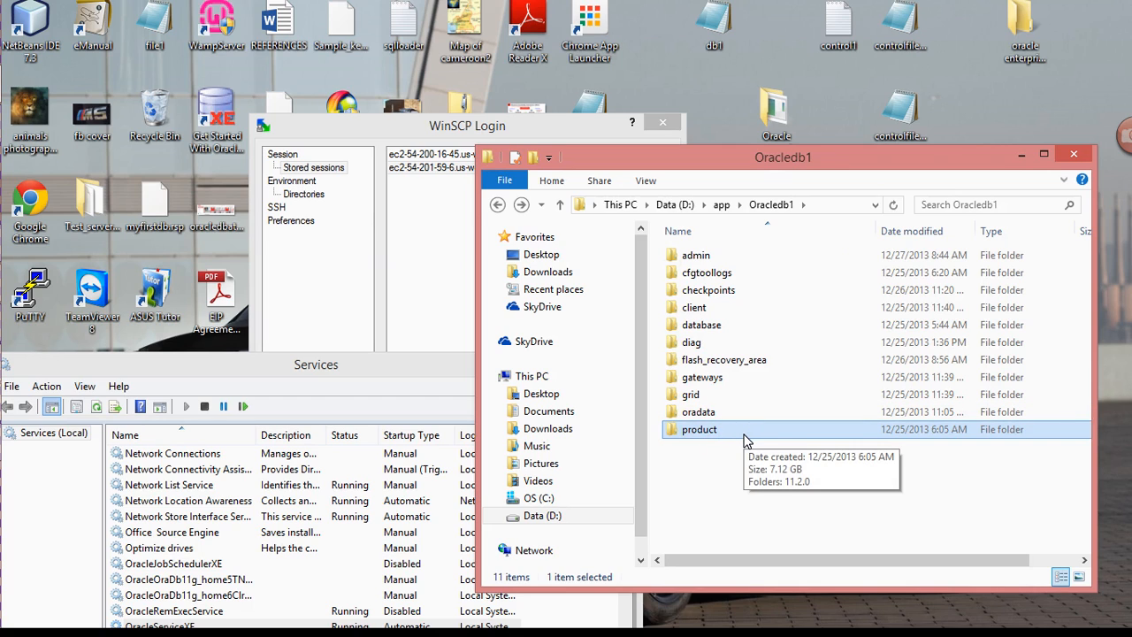
pyautogui.moveTo(754, 464)
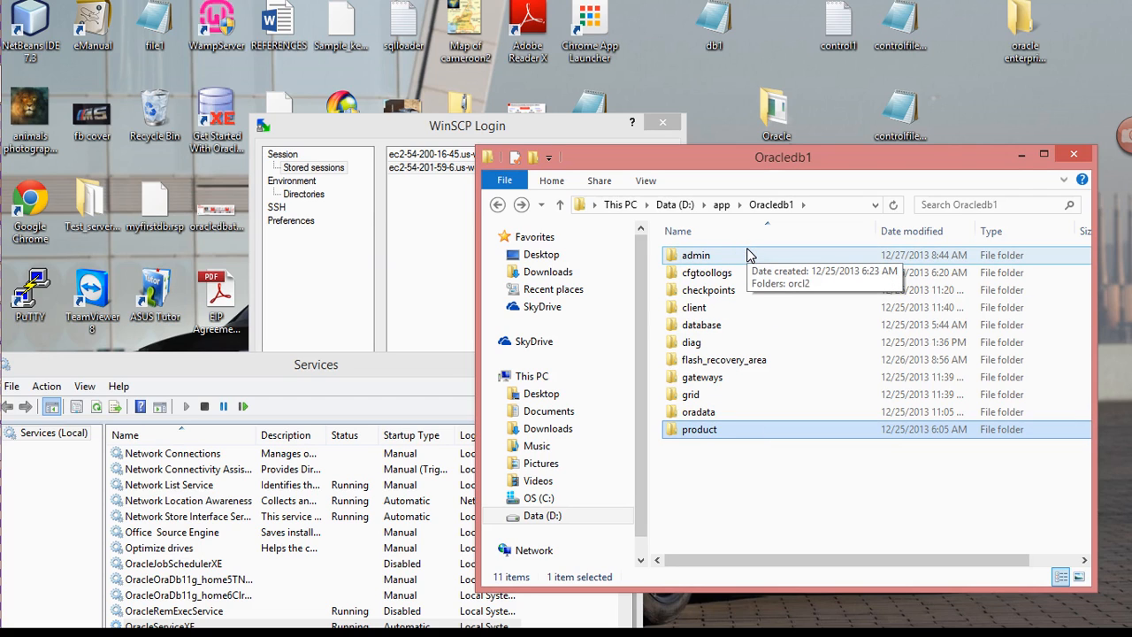
# Step: Browse into Oracledb1\product\11.2.0 and verify only client_1, dbhome_3, dbhome_4 and tg_2 remain
pyautogui.click(701, 325)
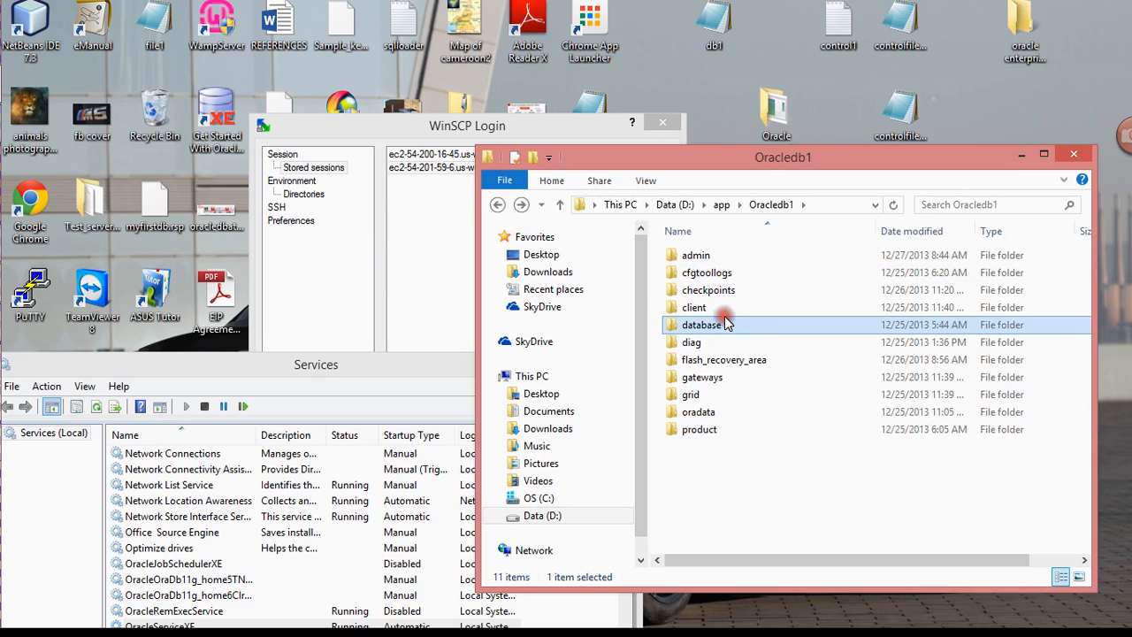
pyautogui.click(699, 430)
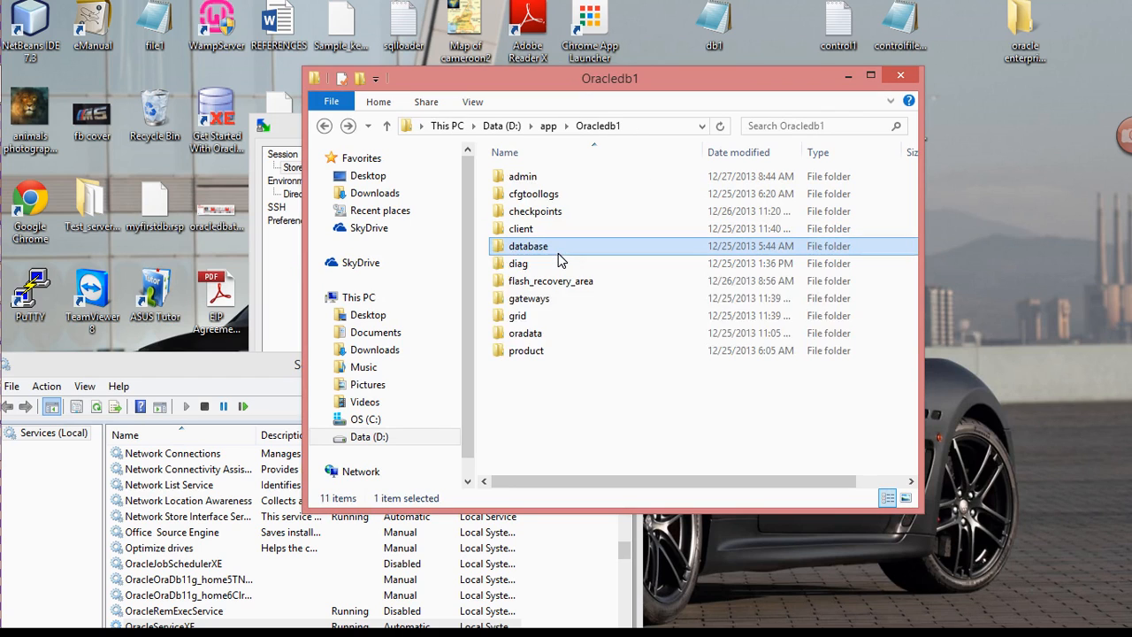
pyautogui.click(519, 262)
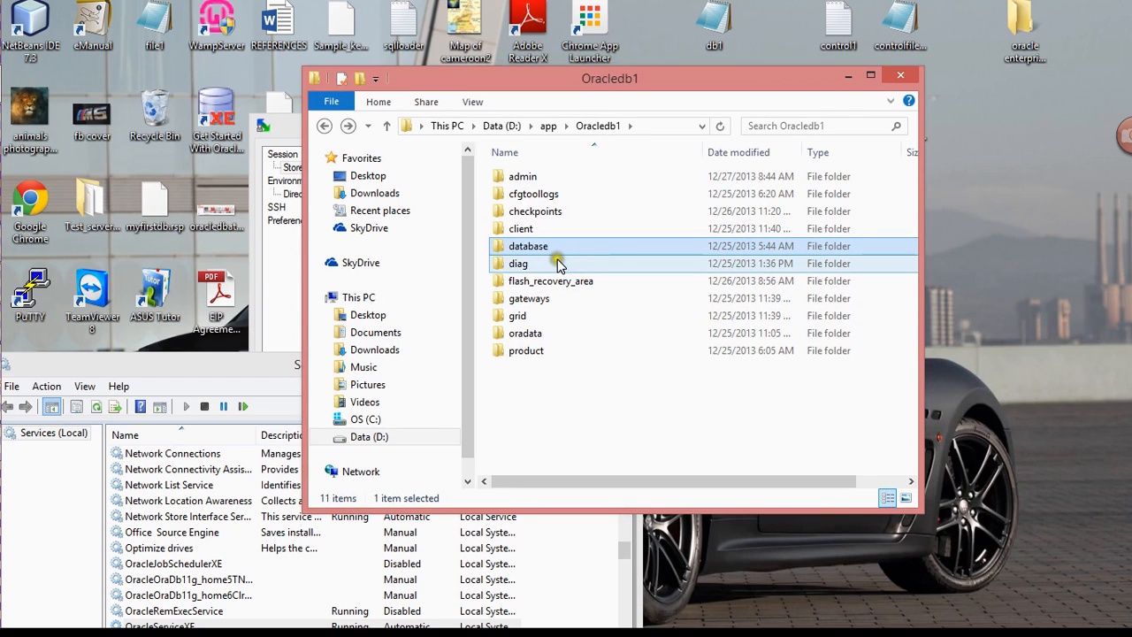
pyautogui.moveTo(557, 263)
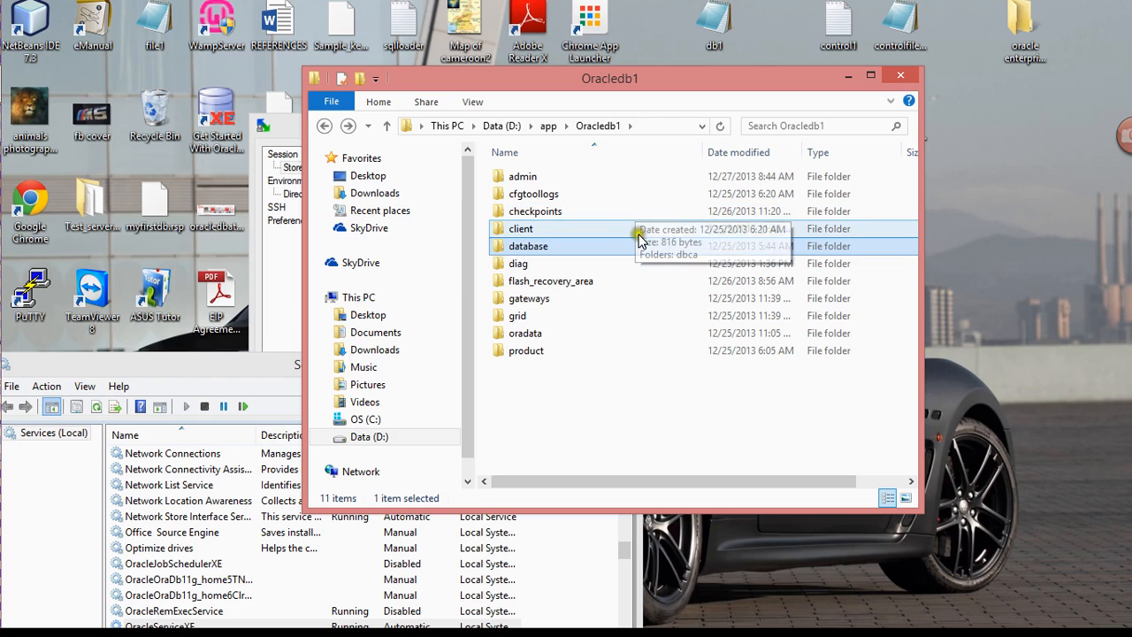
pyautogui.moveTo(641, 269)
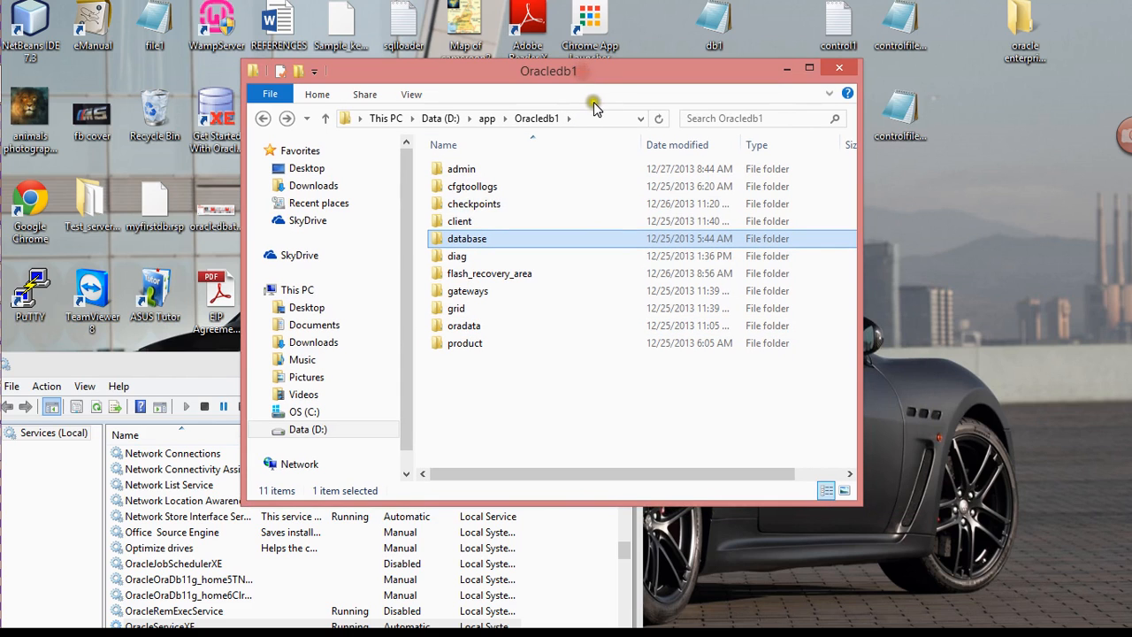
pyautogui.click(463, 343)
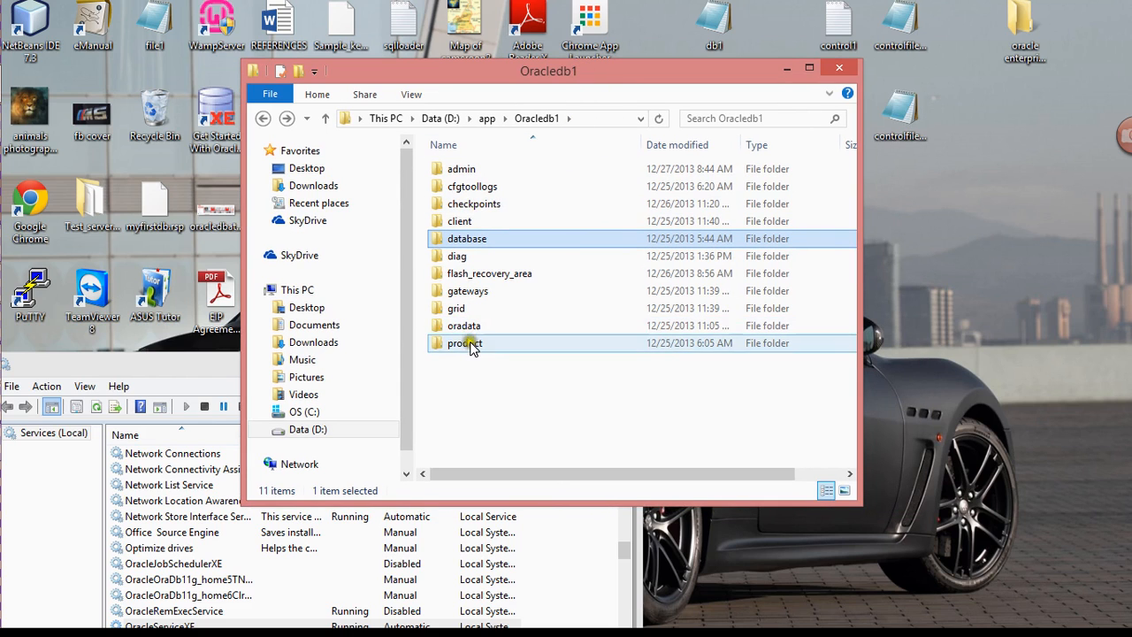
pyautogui.doubleClick(463, 343)
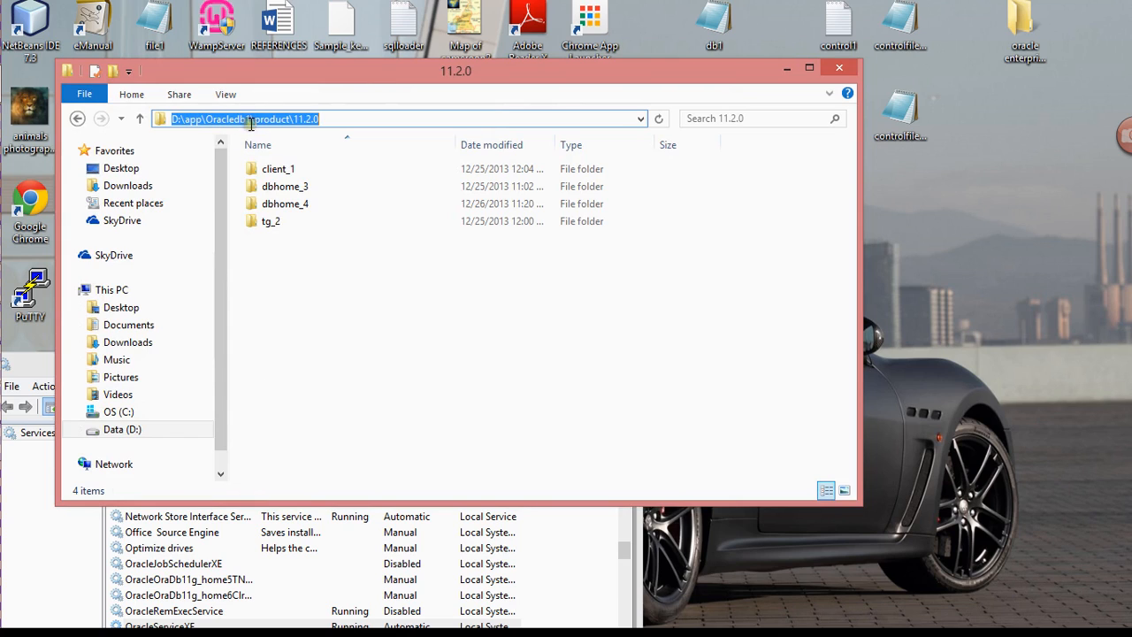
pyautogui.click(248, 118)
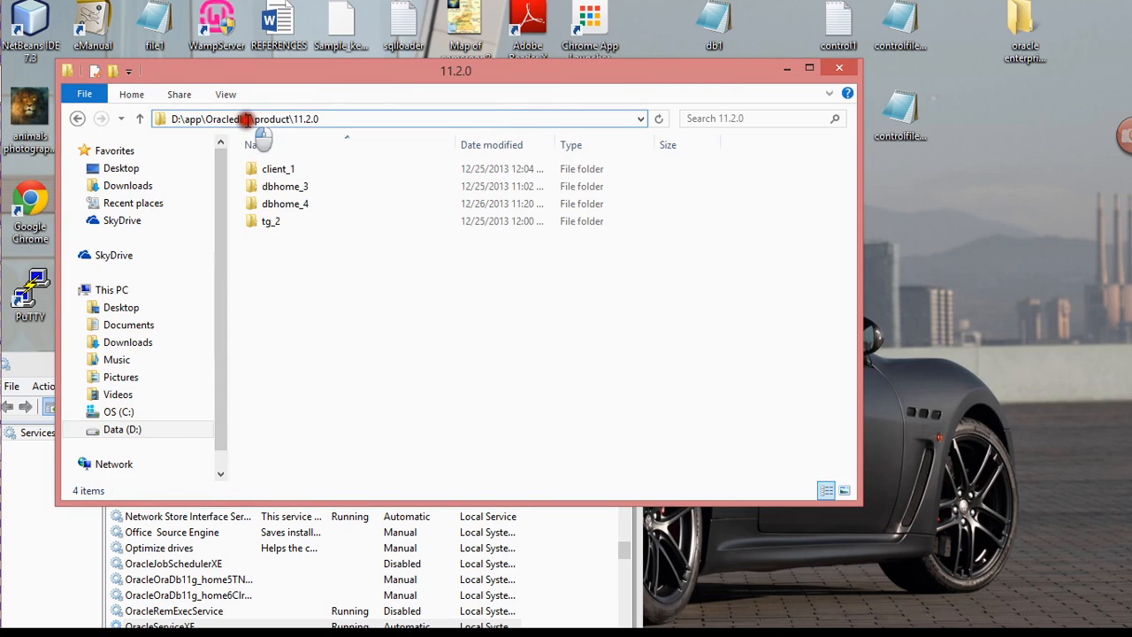